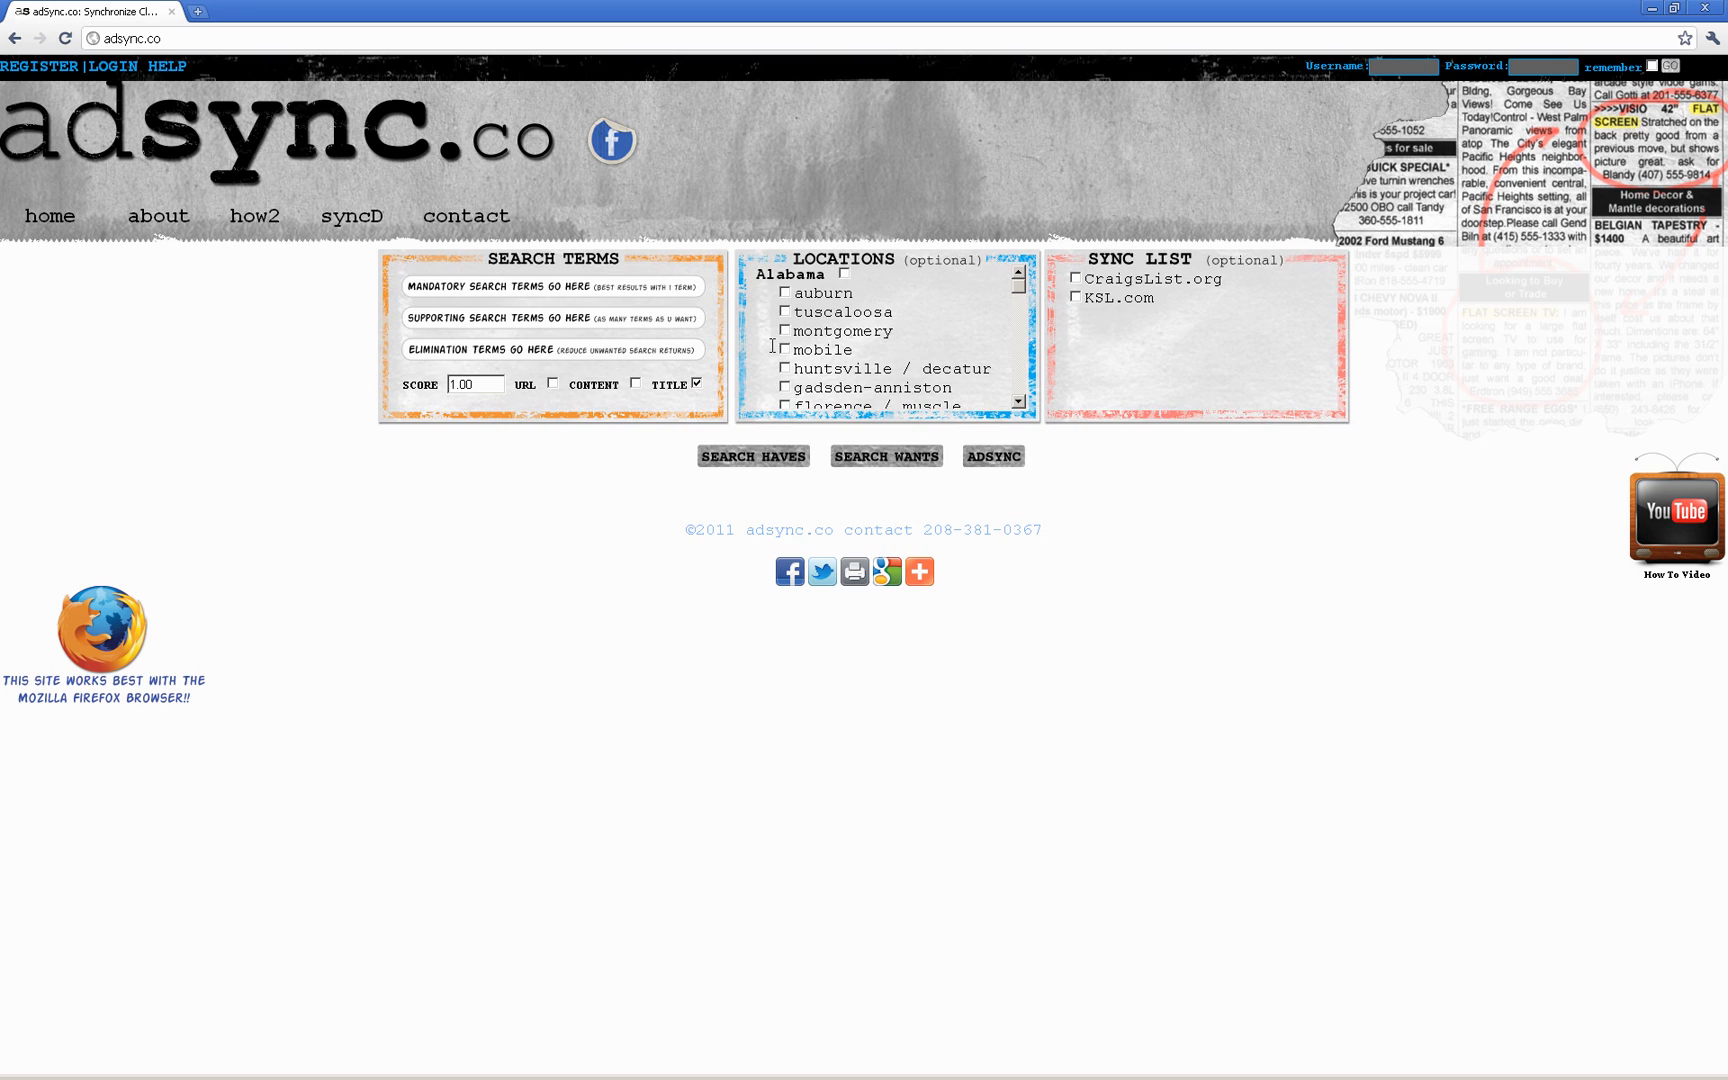
mouse_move(12, 116)
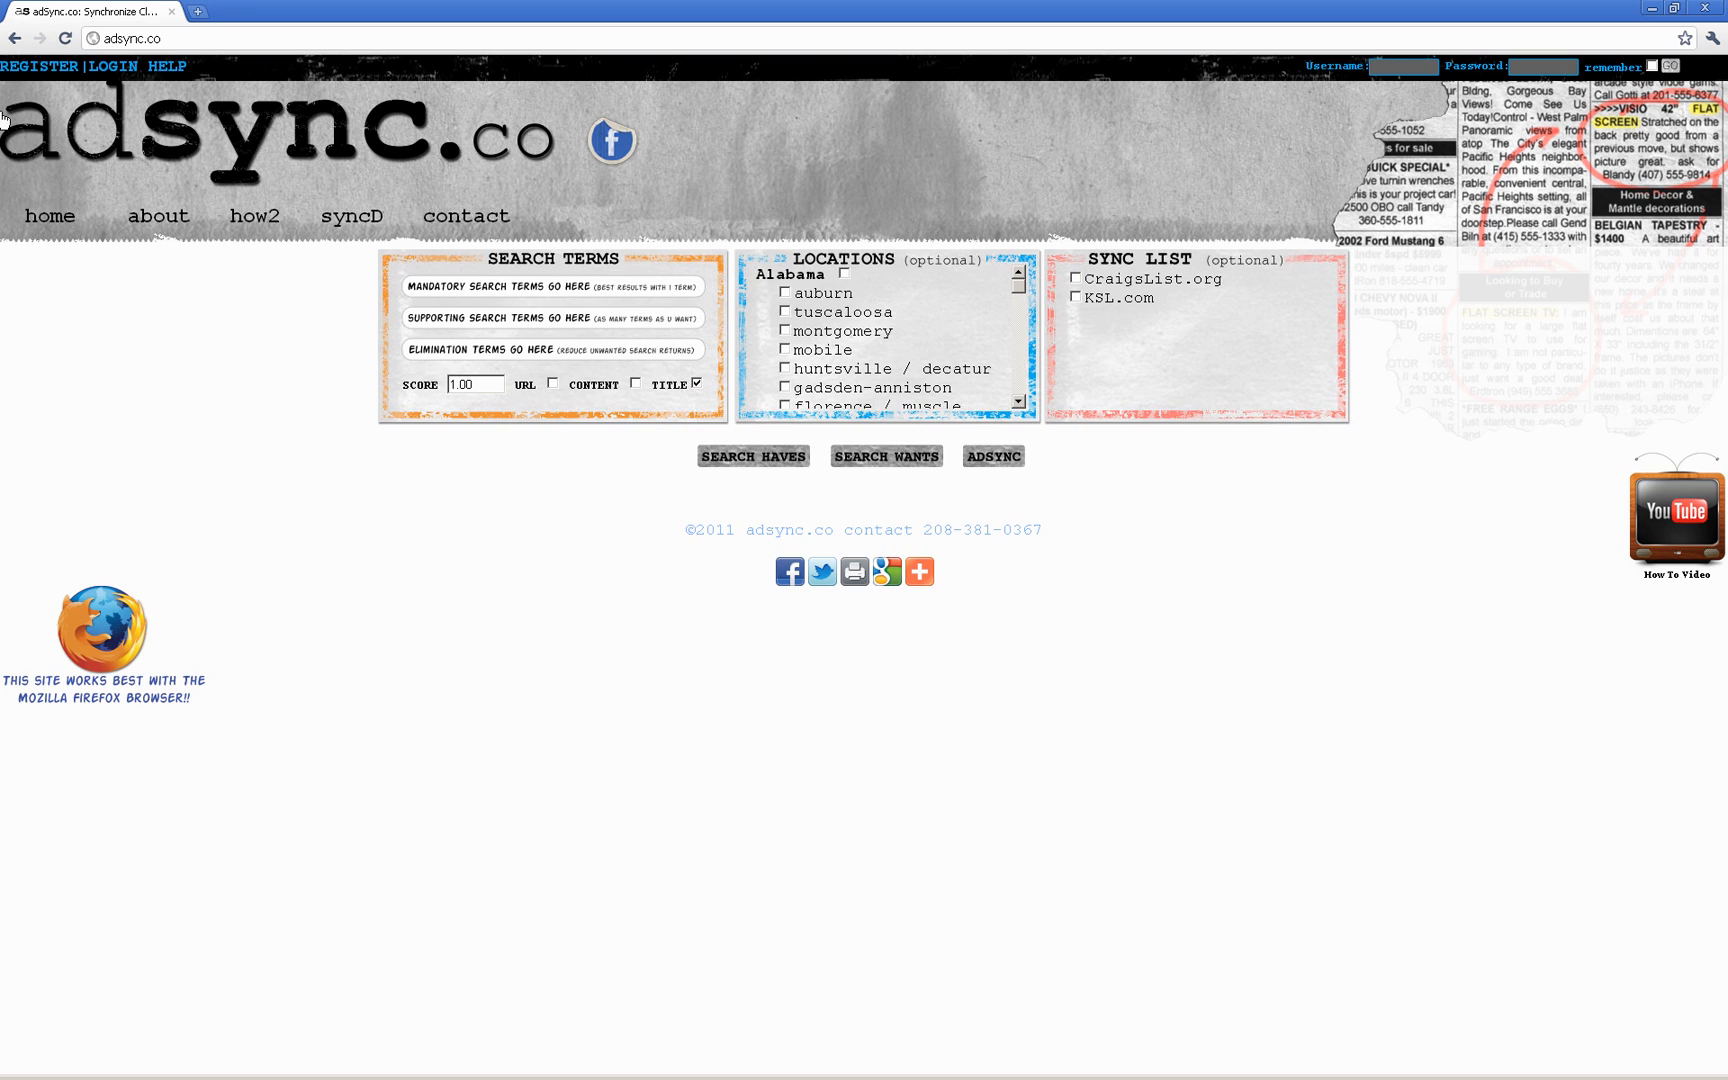
Step: Go to craigslist.org and choose the boise city page from the US list
left_click(124, 38)
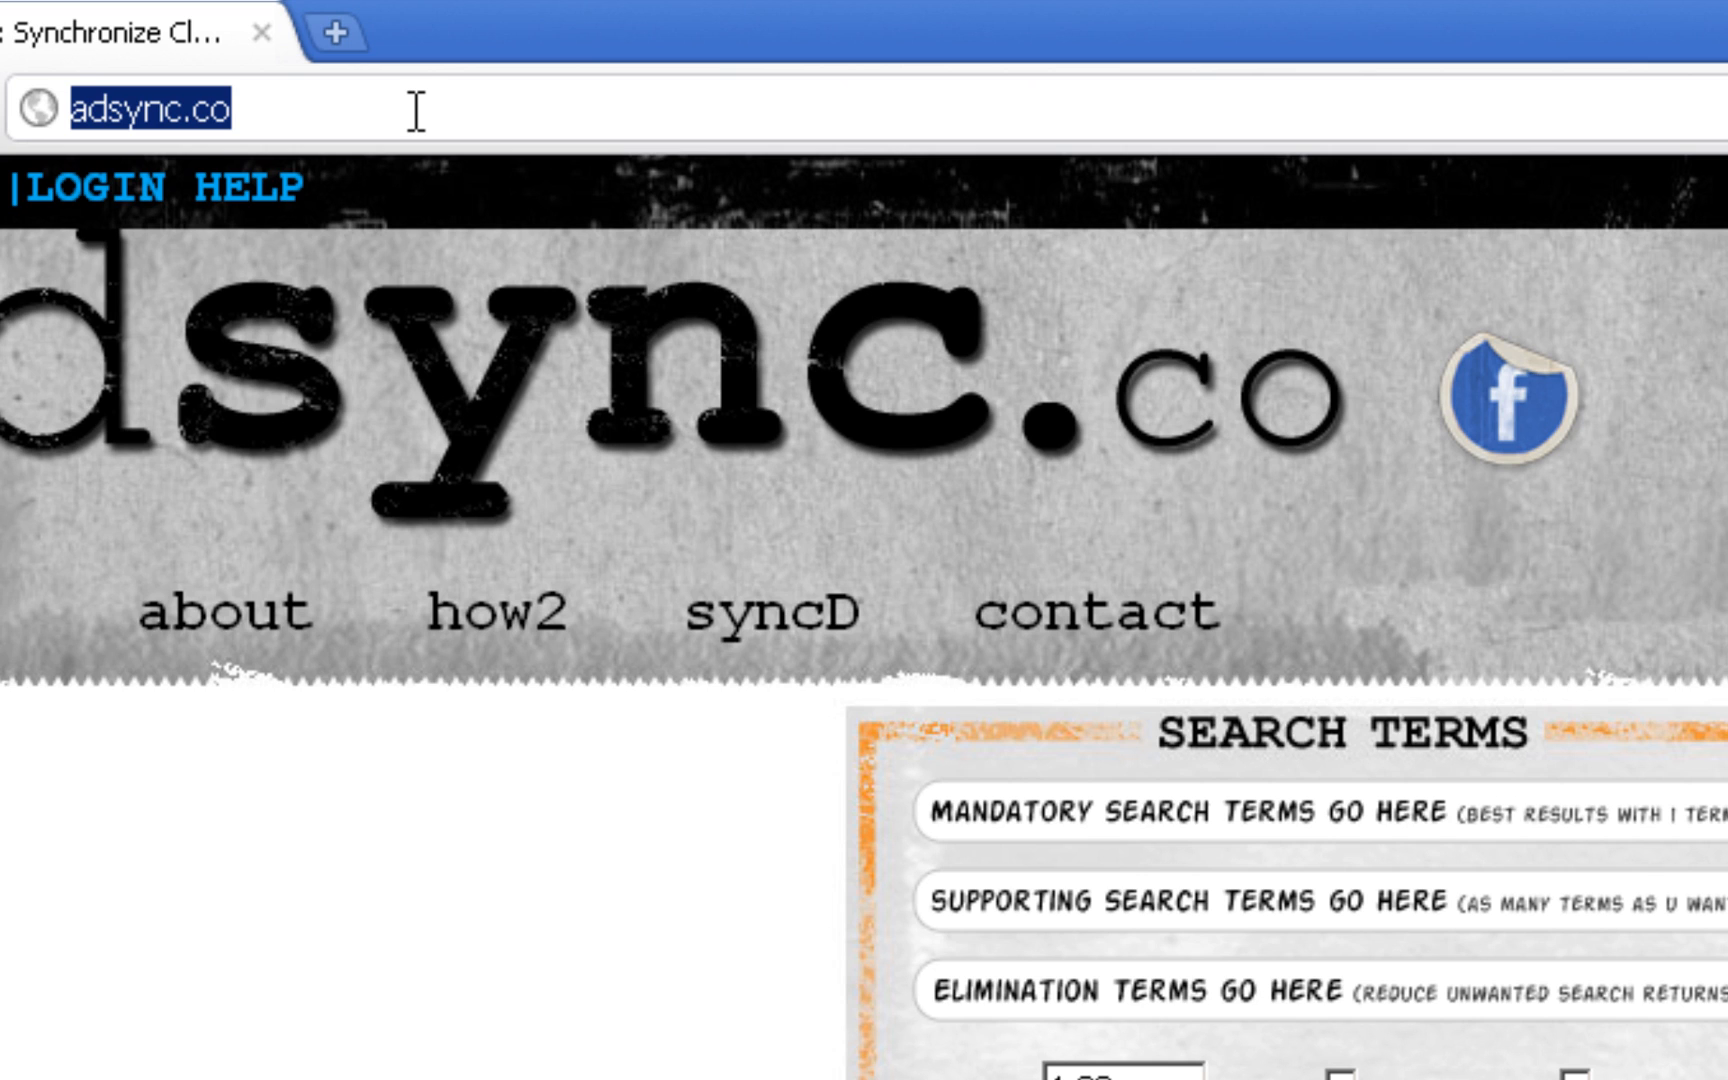
type("craiglist.")
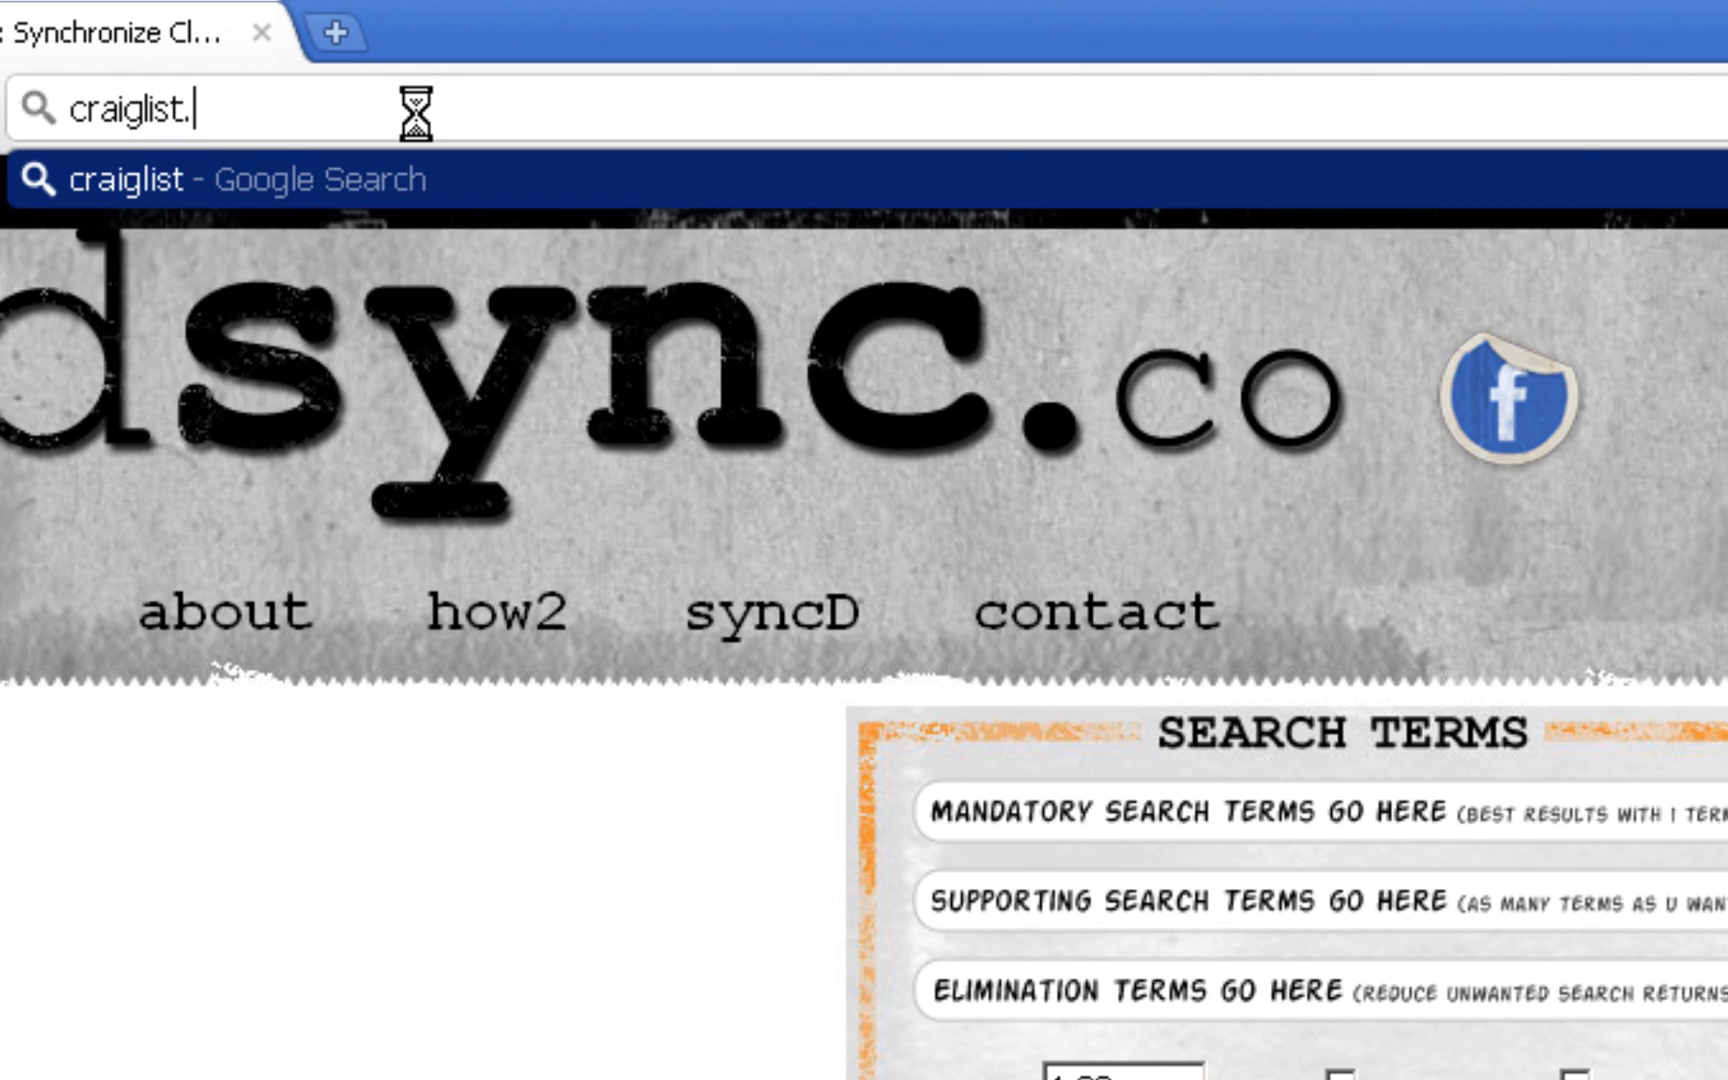
type("org/about/sites")
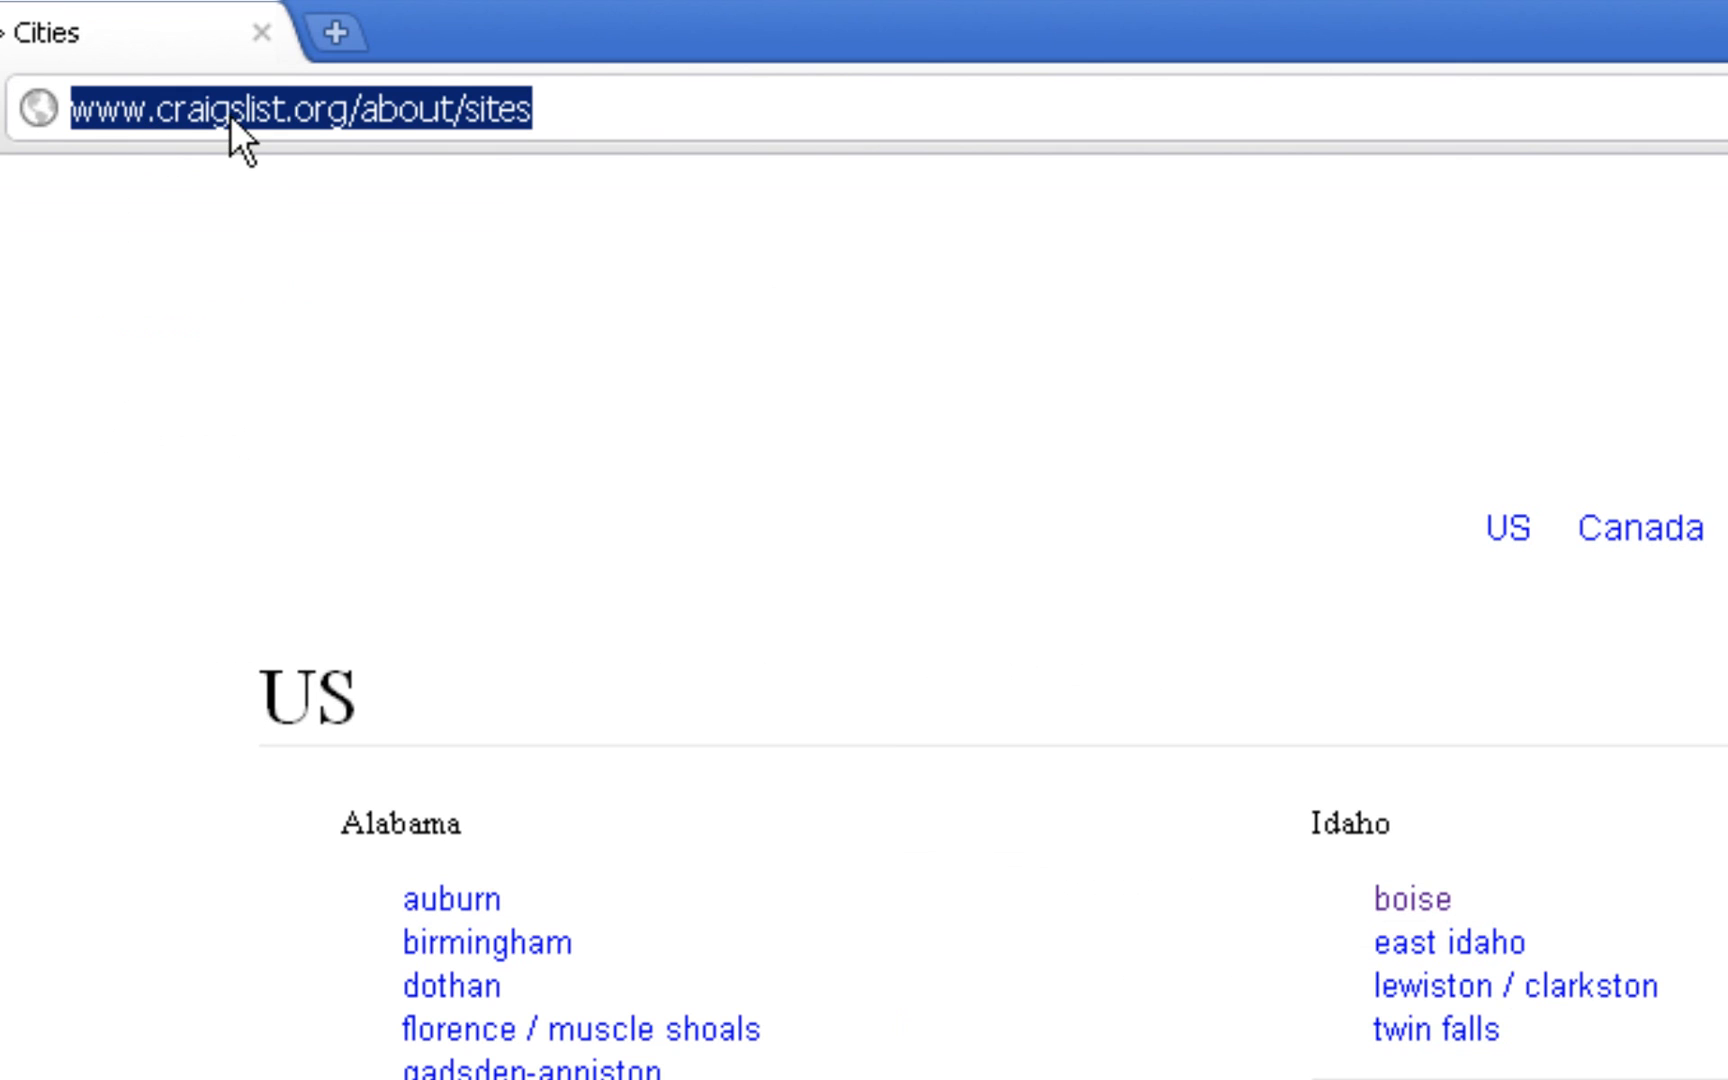
mouse_move(1700, 1000)
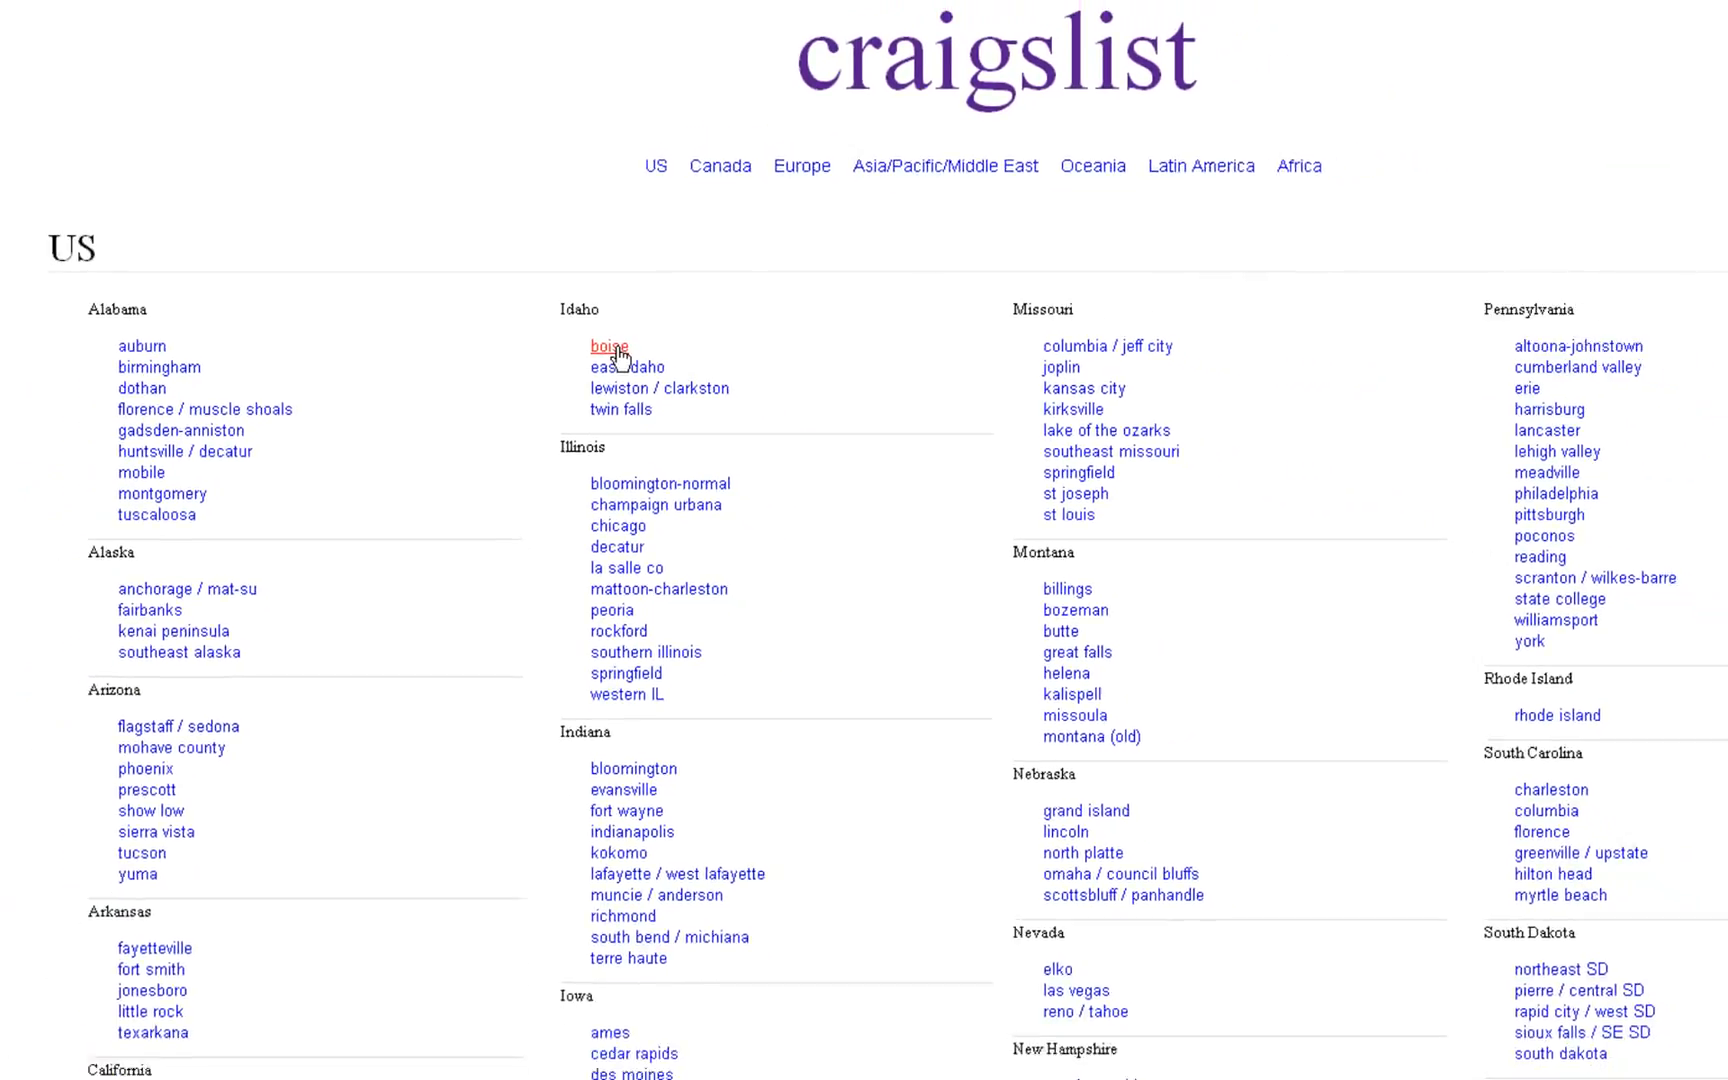
left_click(608, 344)
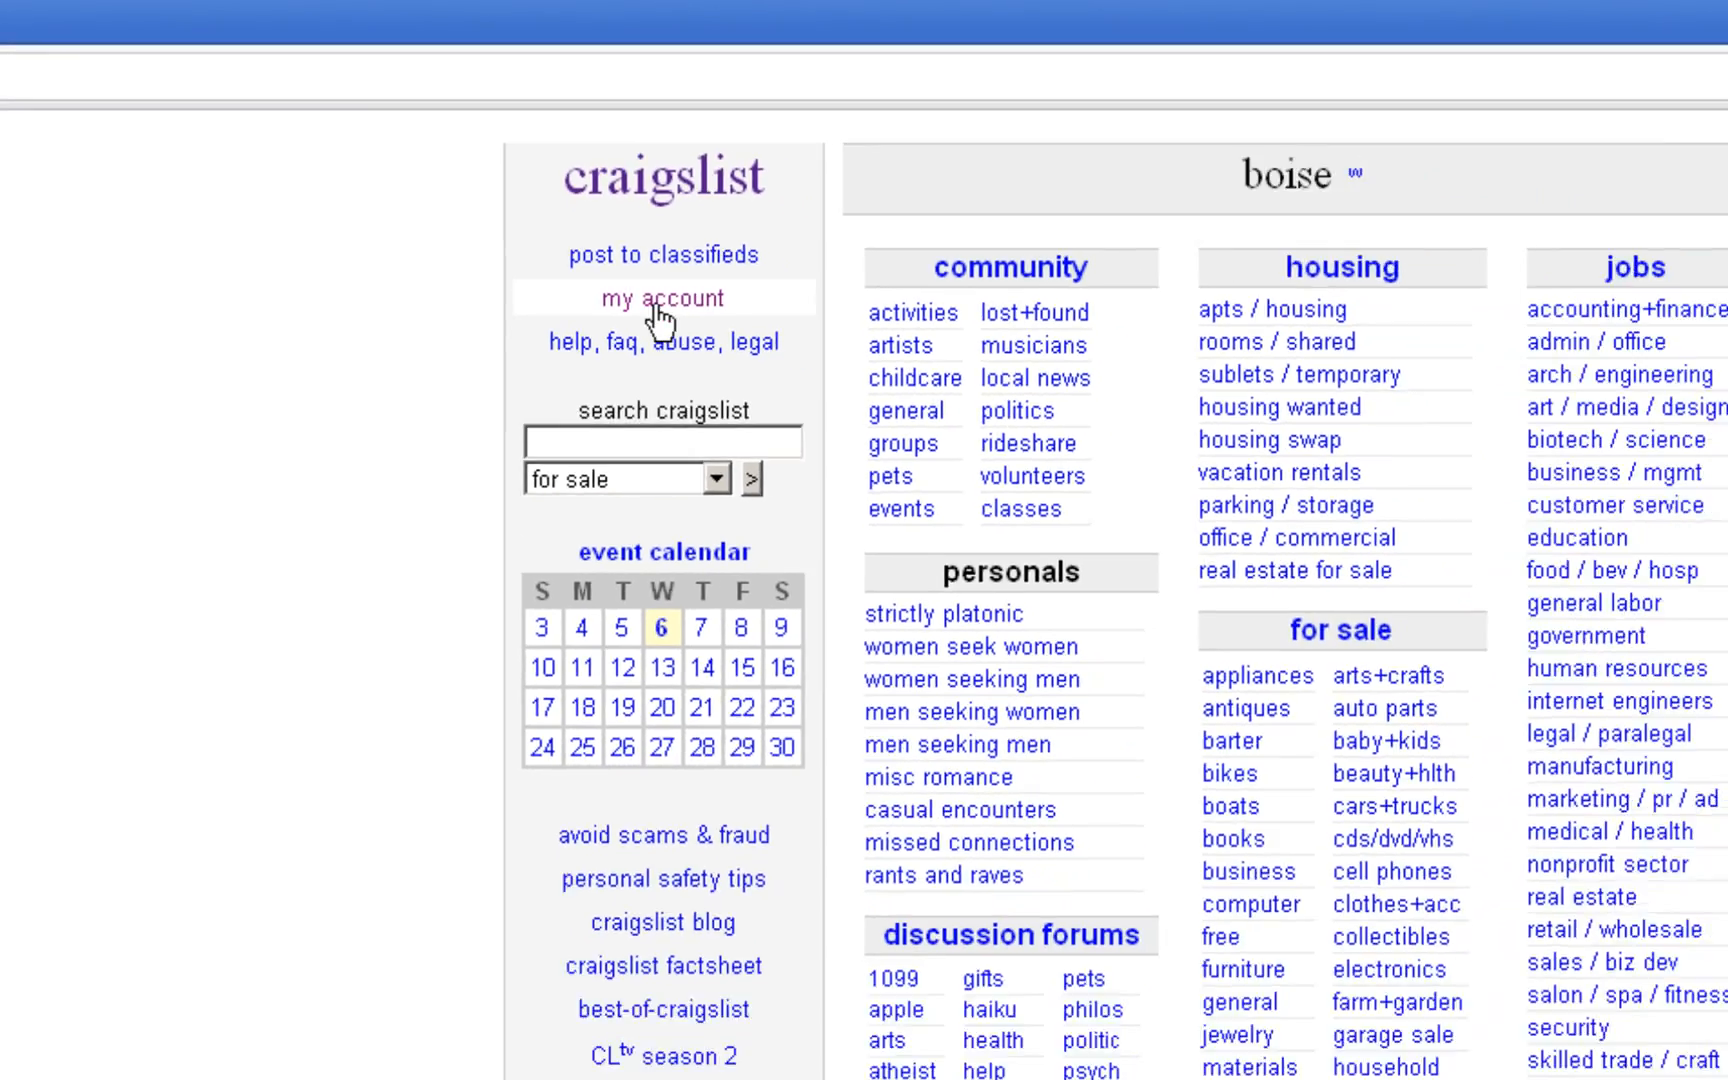
Step: Reach the new-account signup form via 'my account' and 'Sign up for an account'
left_click(662, 298)
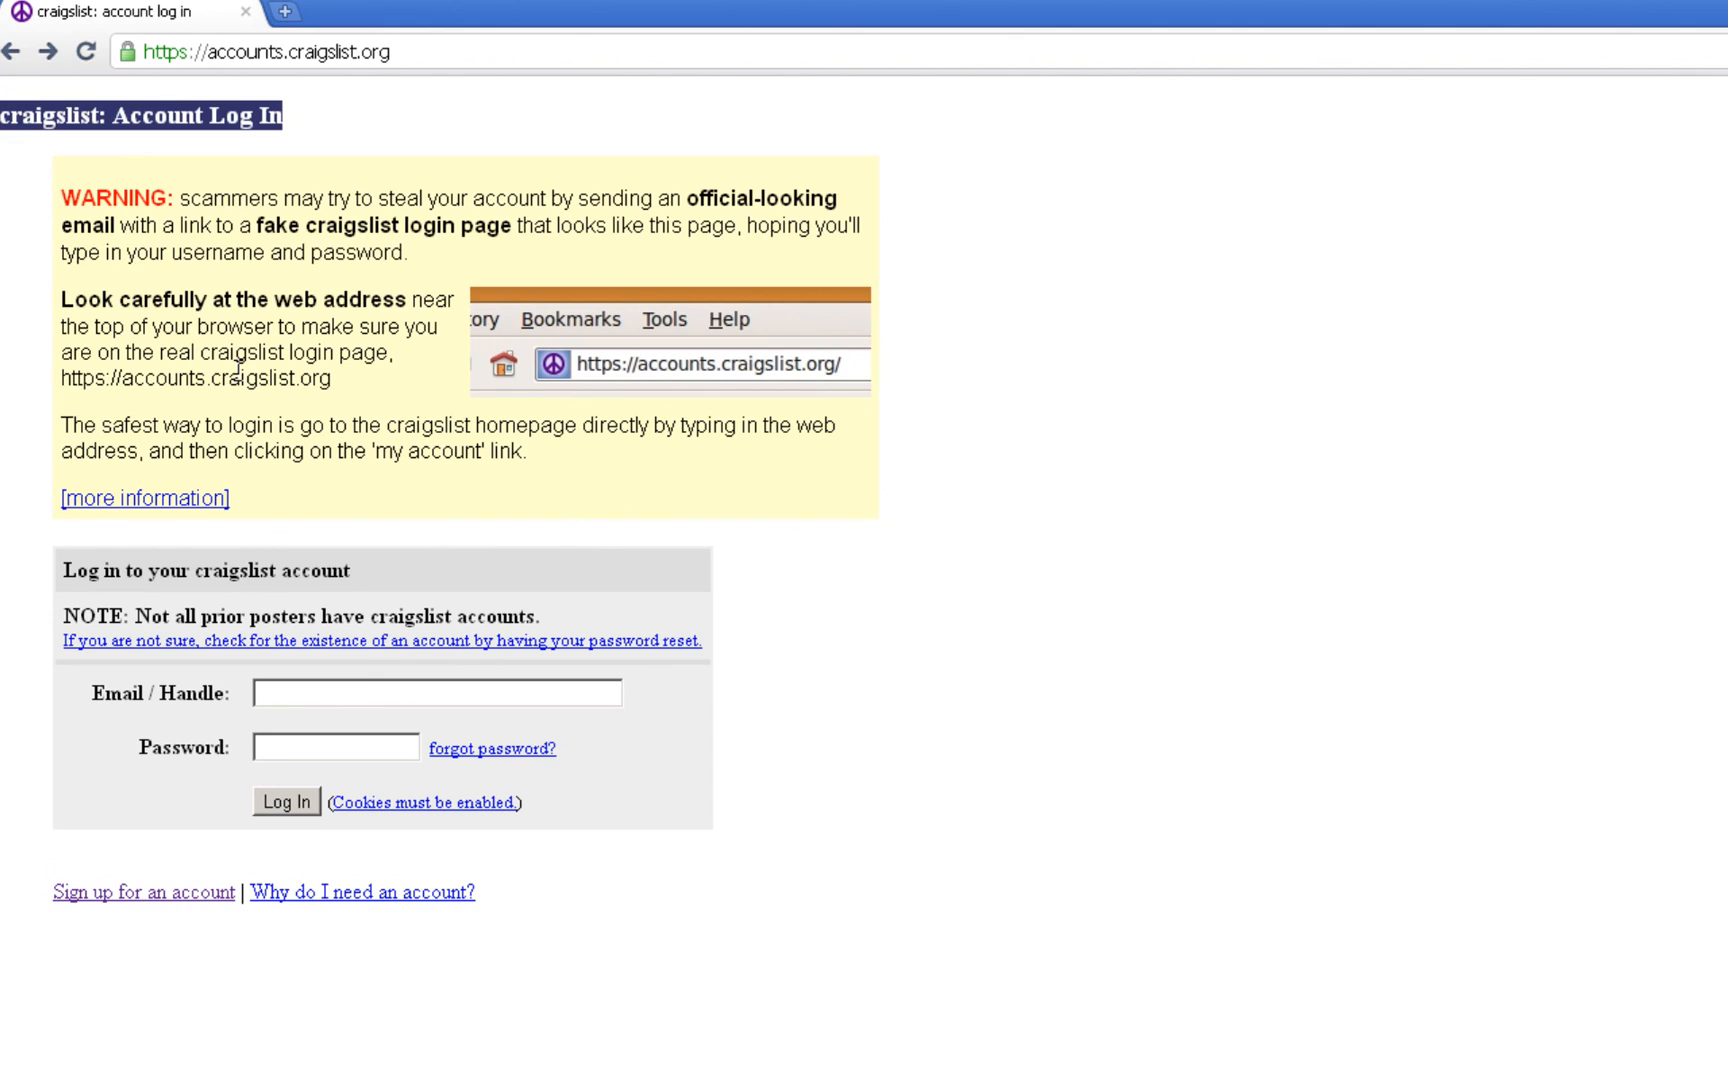
mouse_move(150, 914)
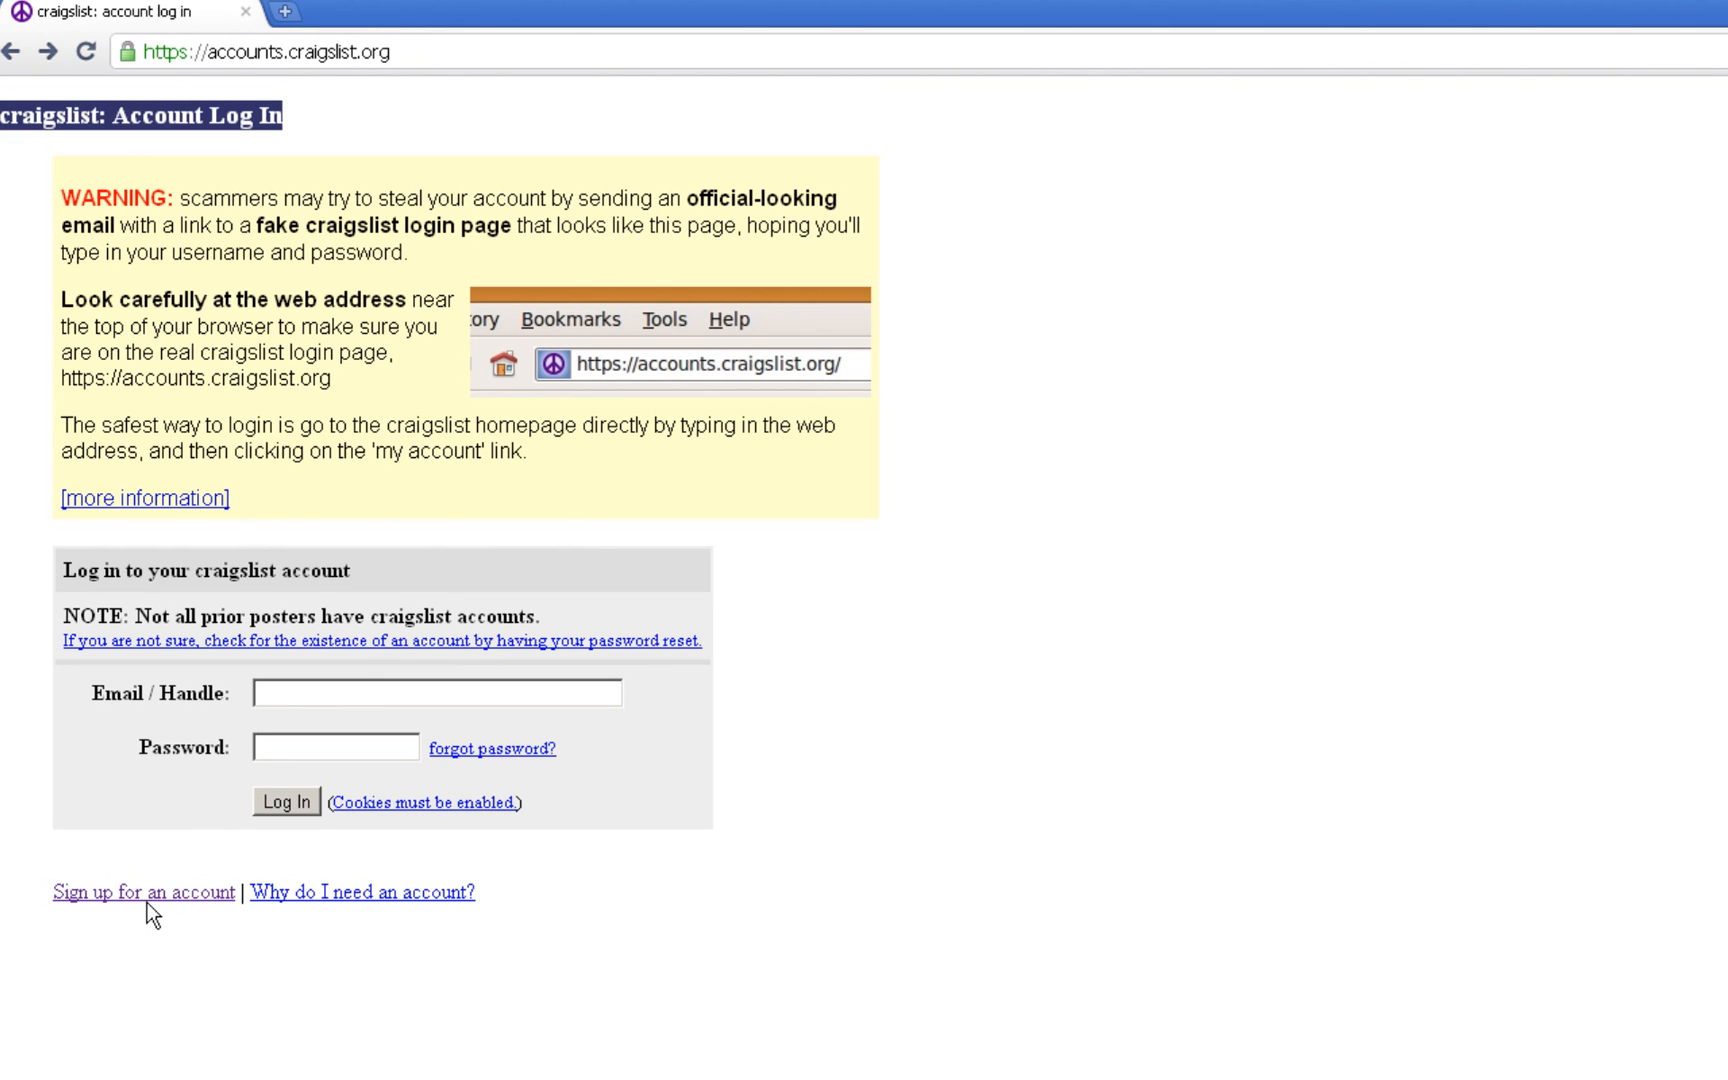
left_click(142, 892)
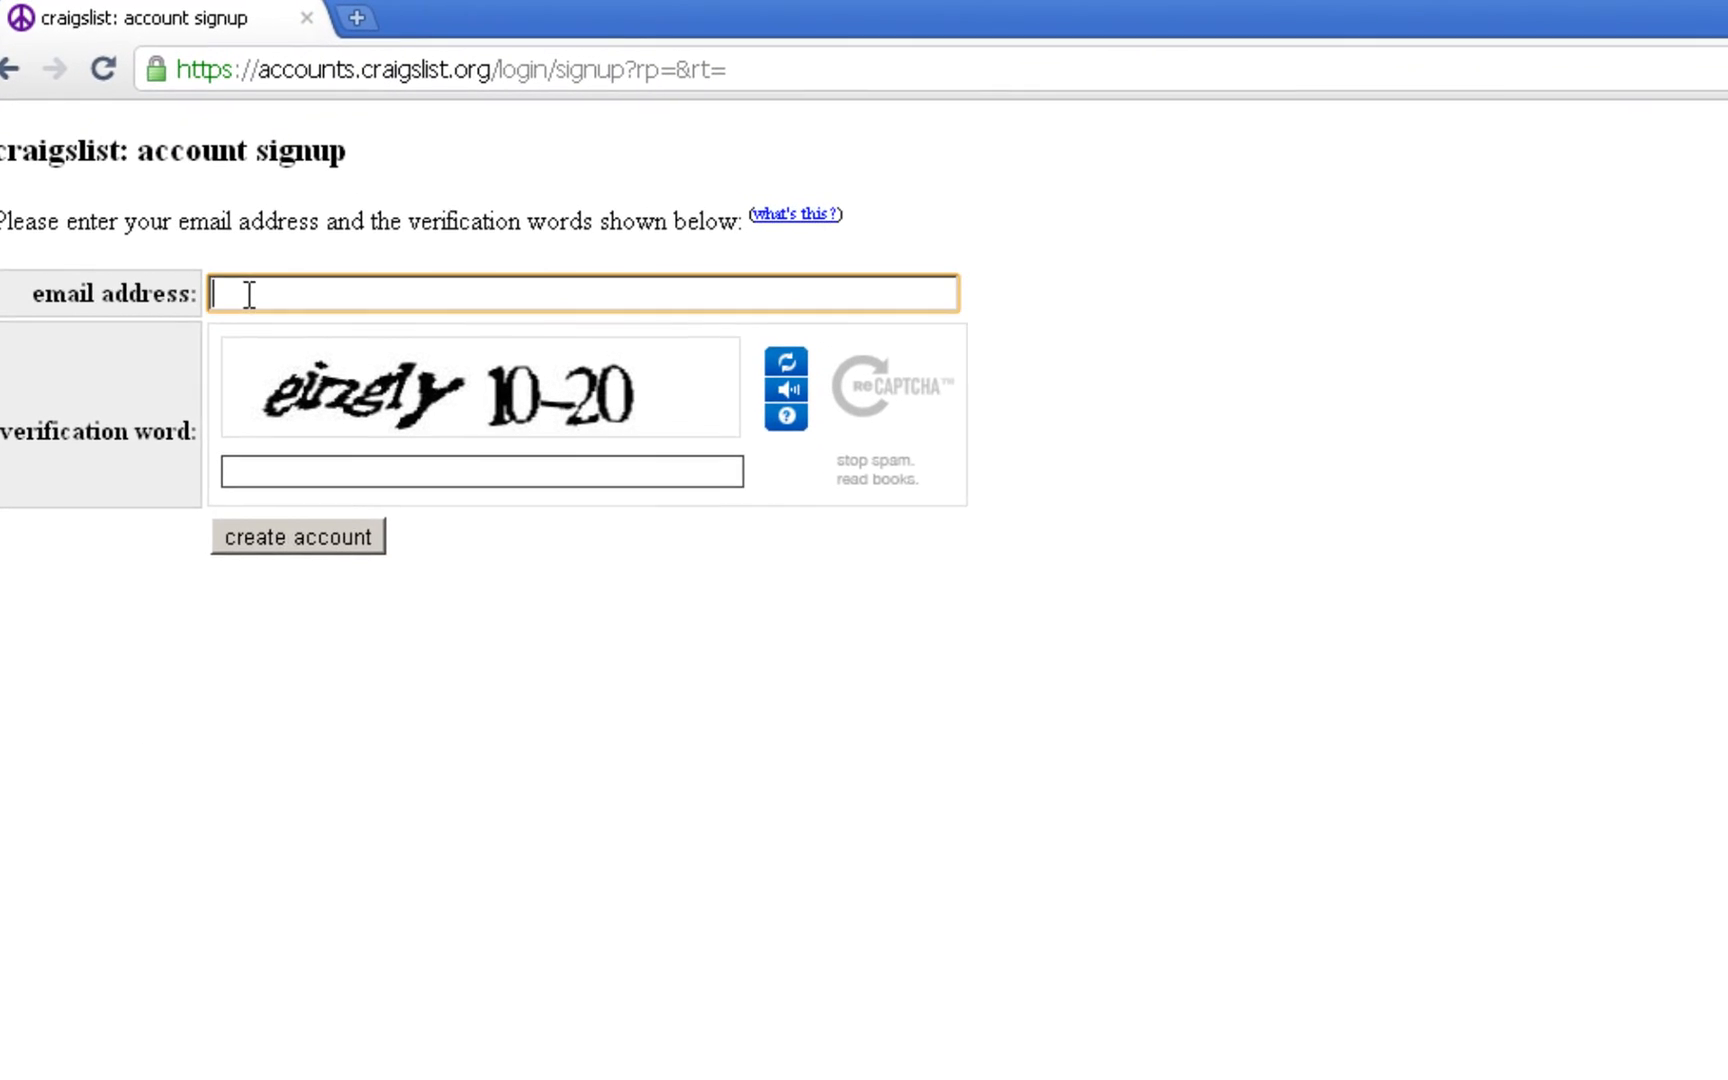
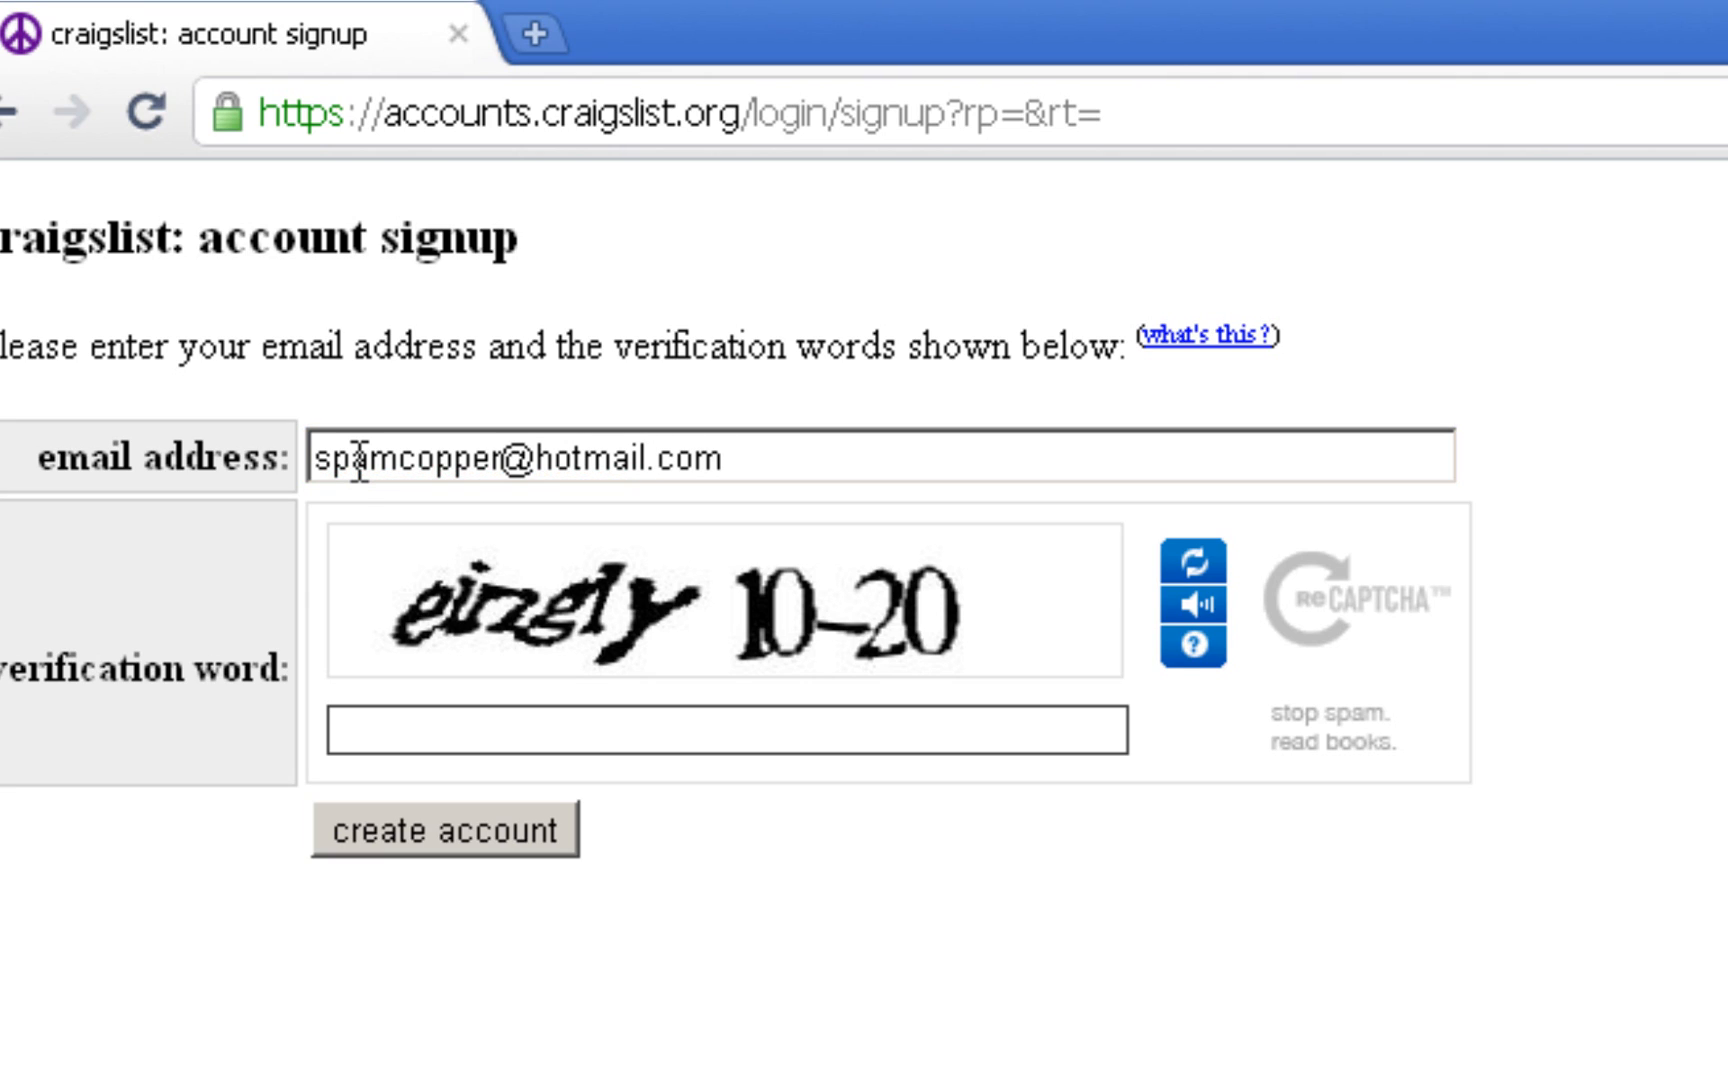
mouse_move(464, 714)
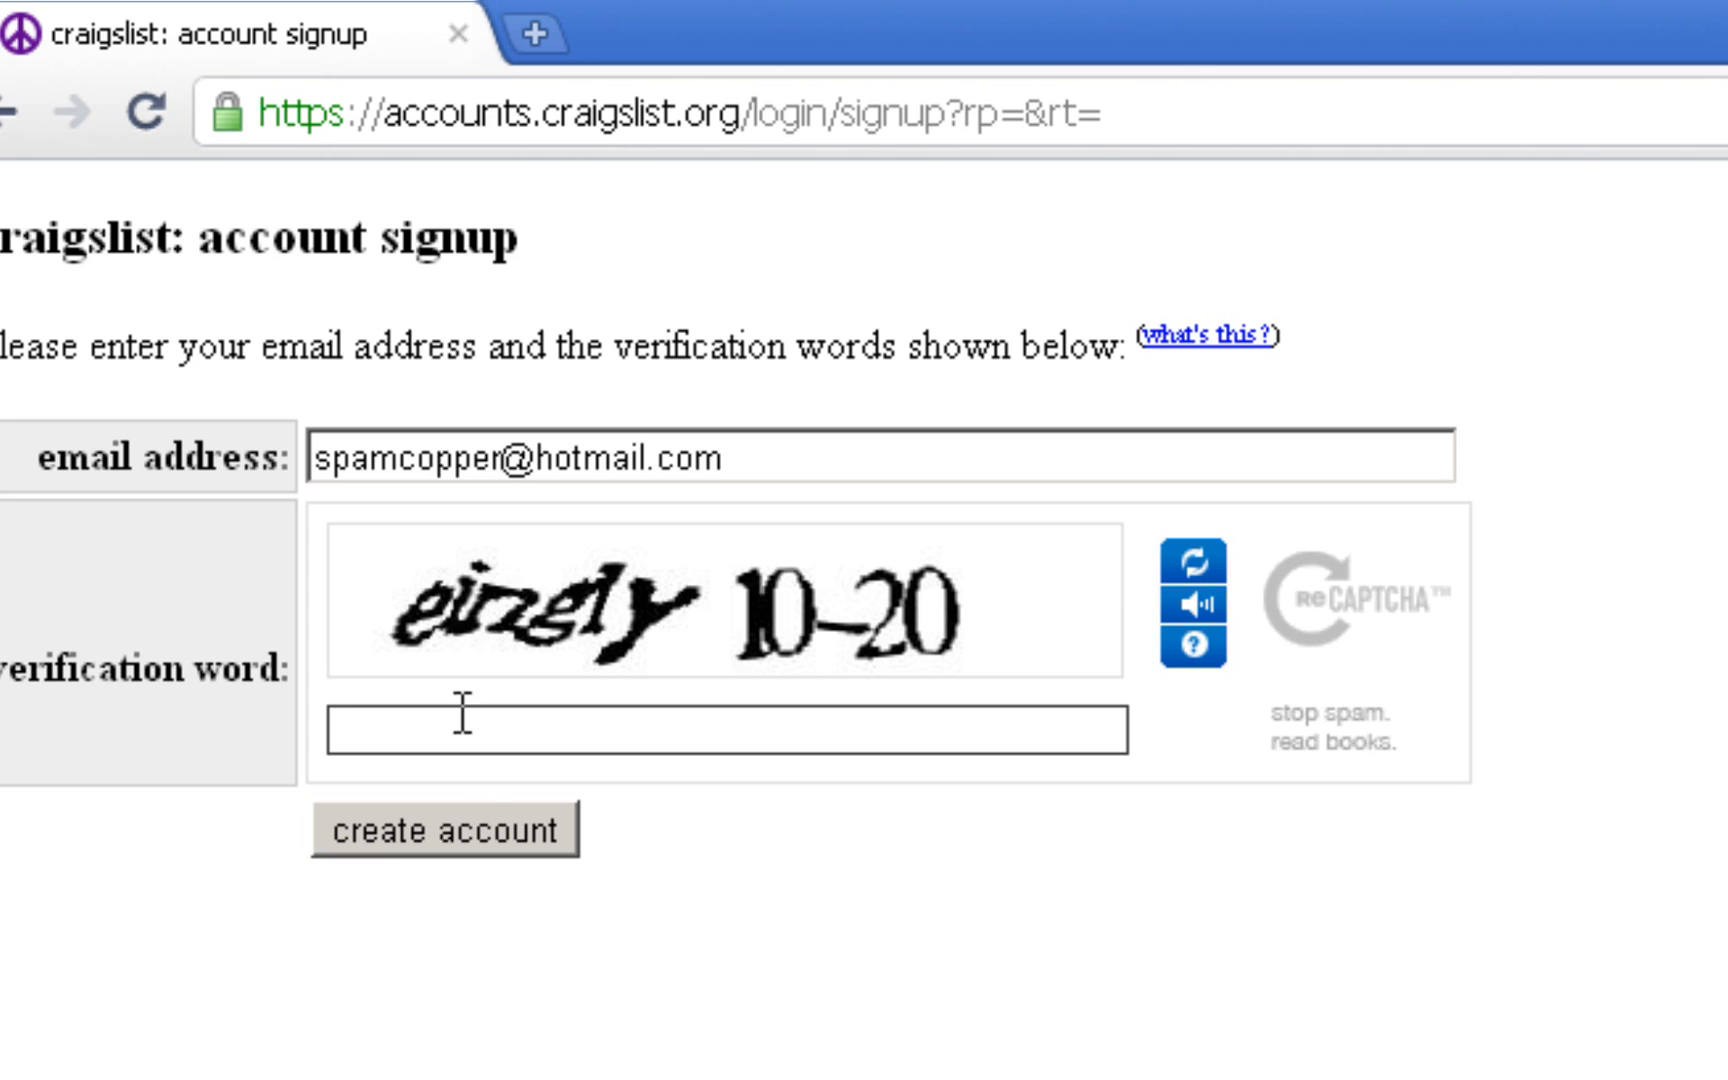
left_click(730, 730)
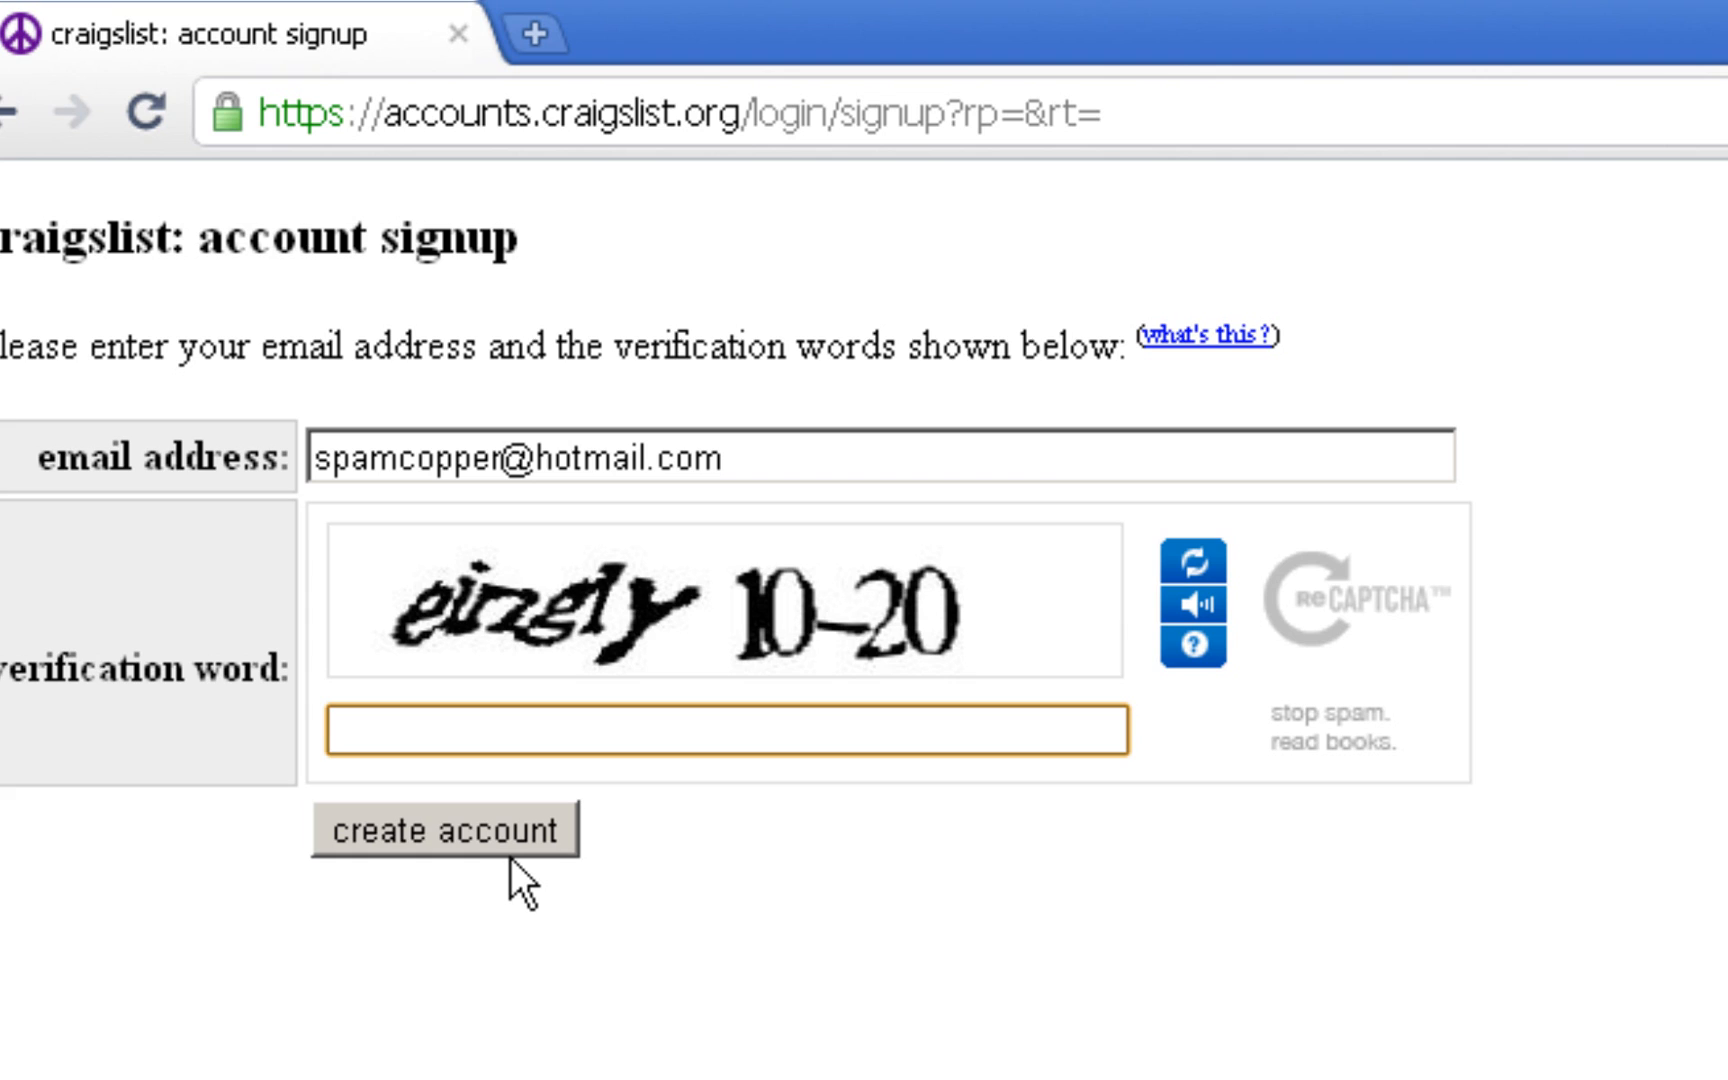
type("eig")
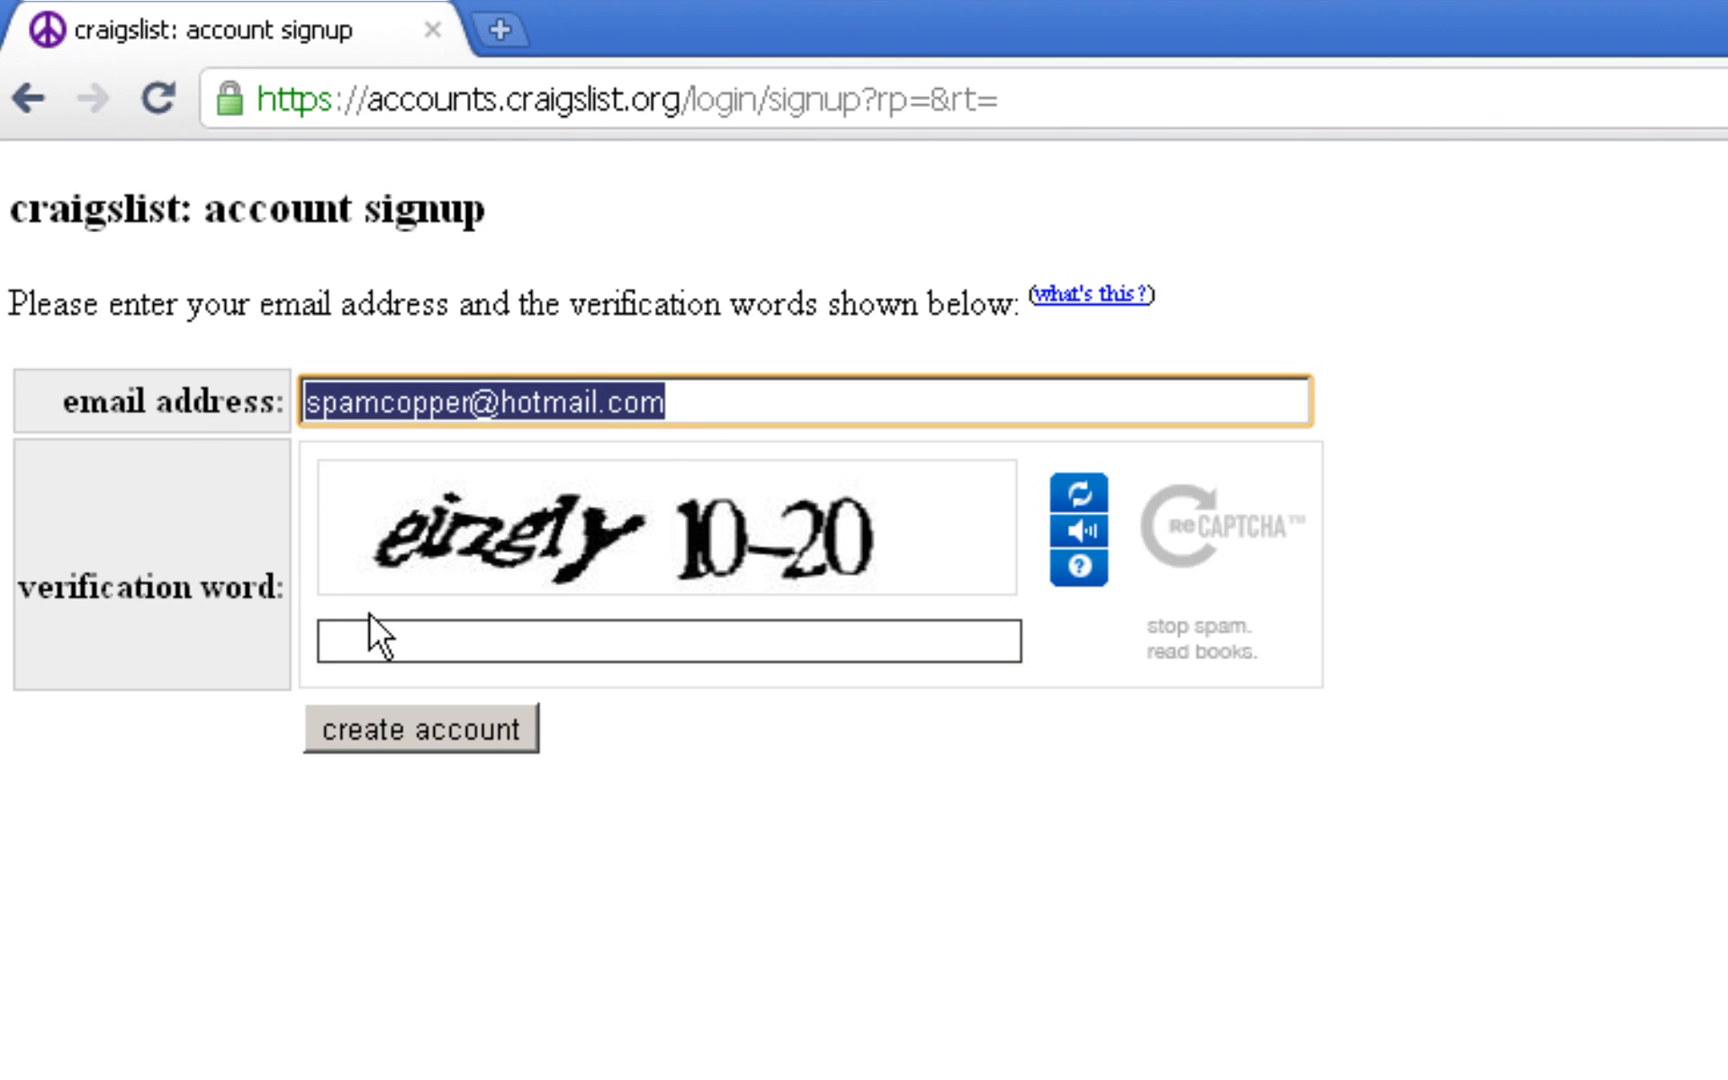
Step: Enter the verification words 'eingly 10-20' and create the account
left_click(670, 640)
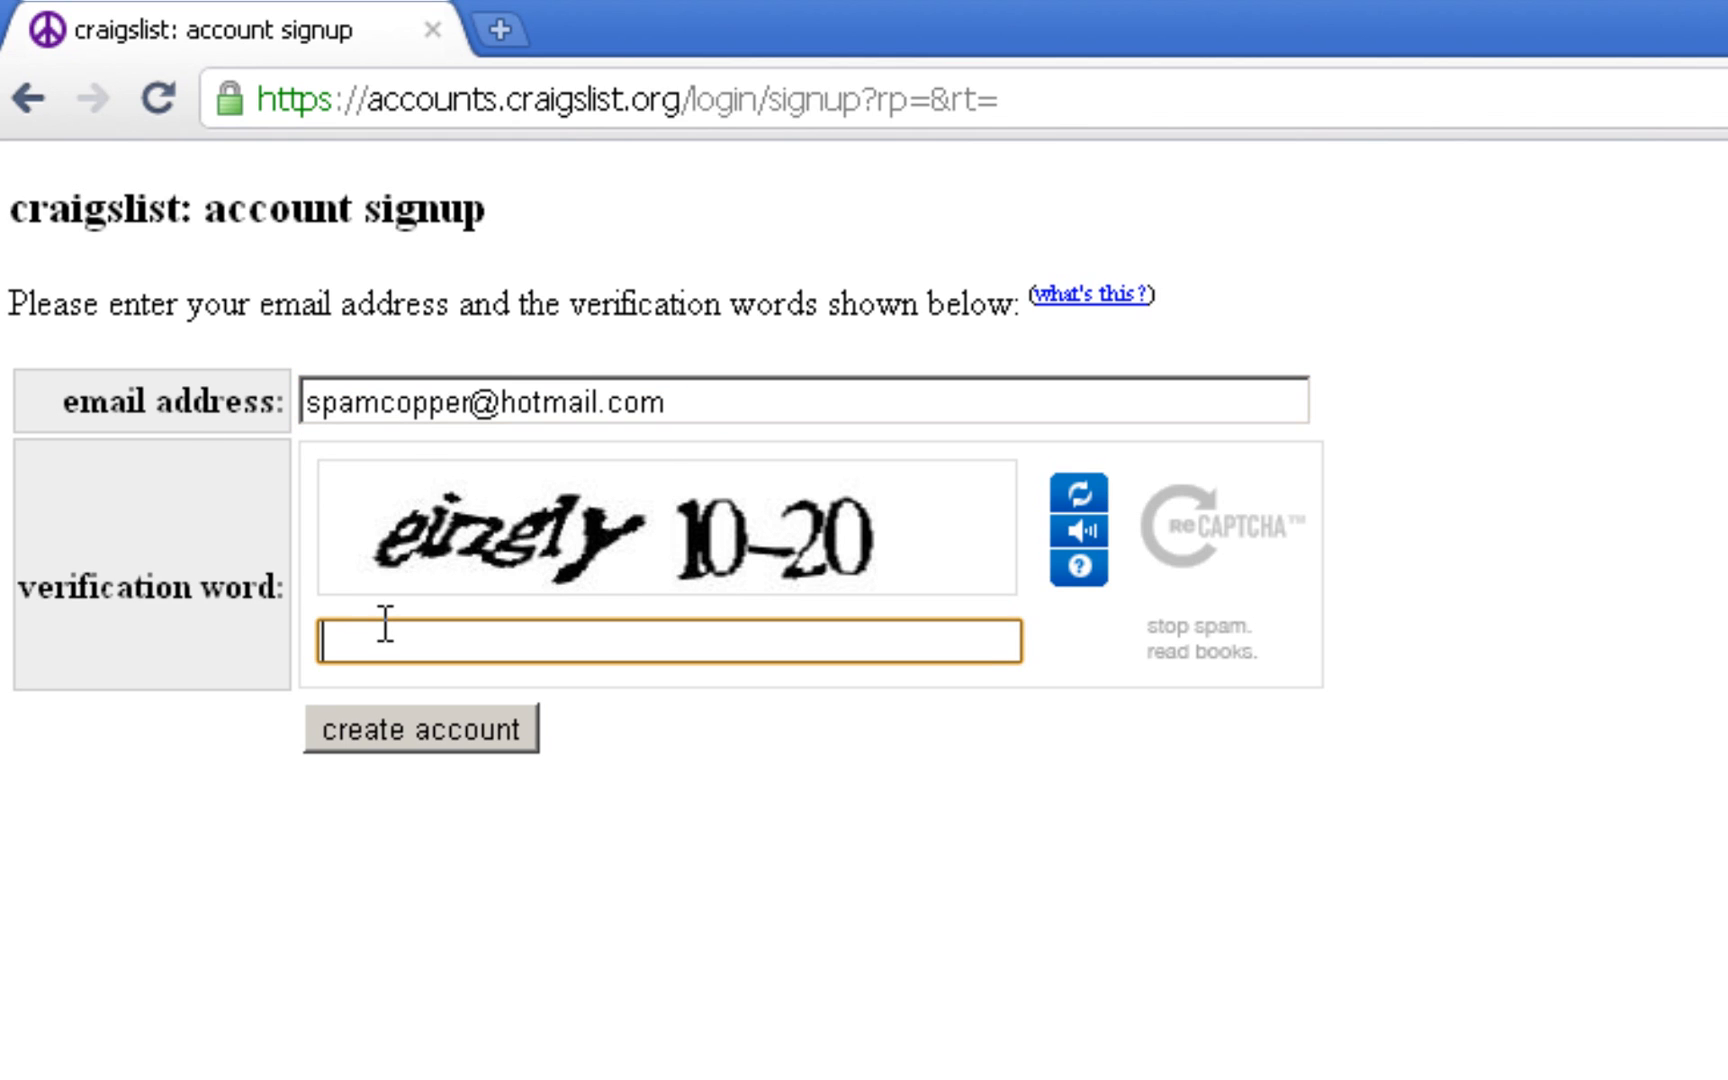
type("eingly")
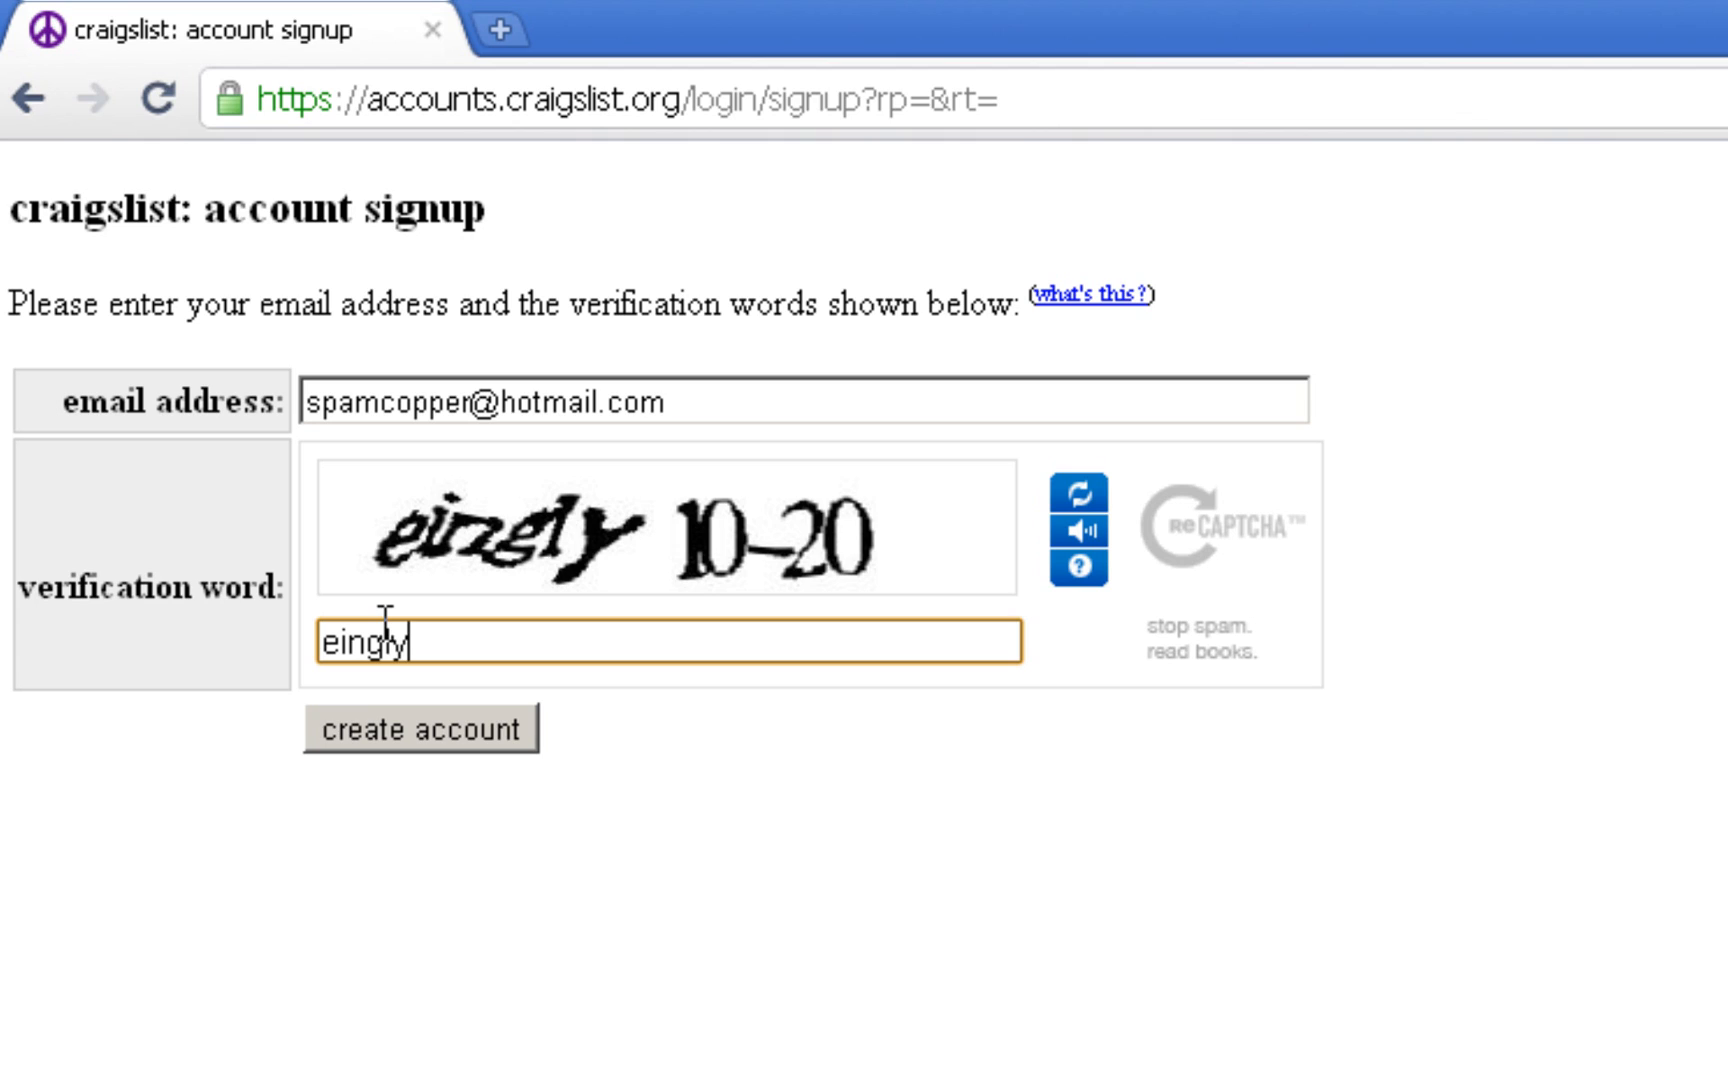
type("10")
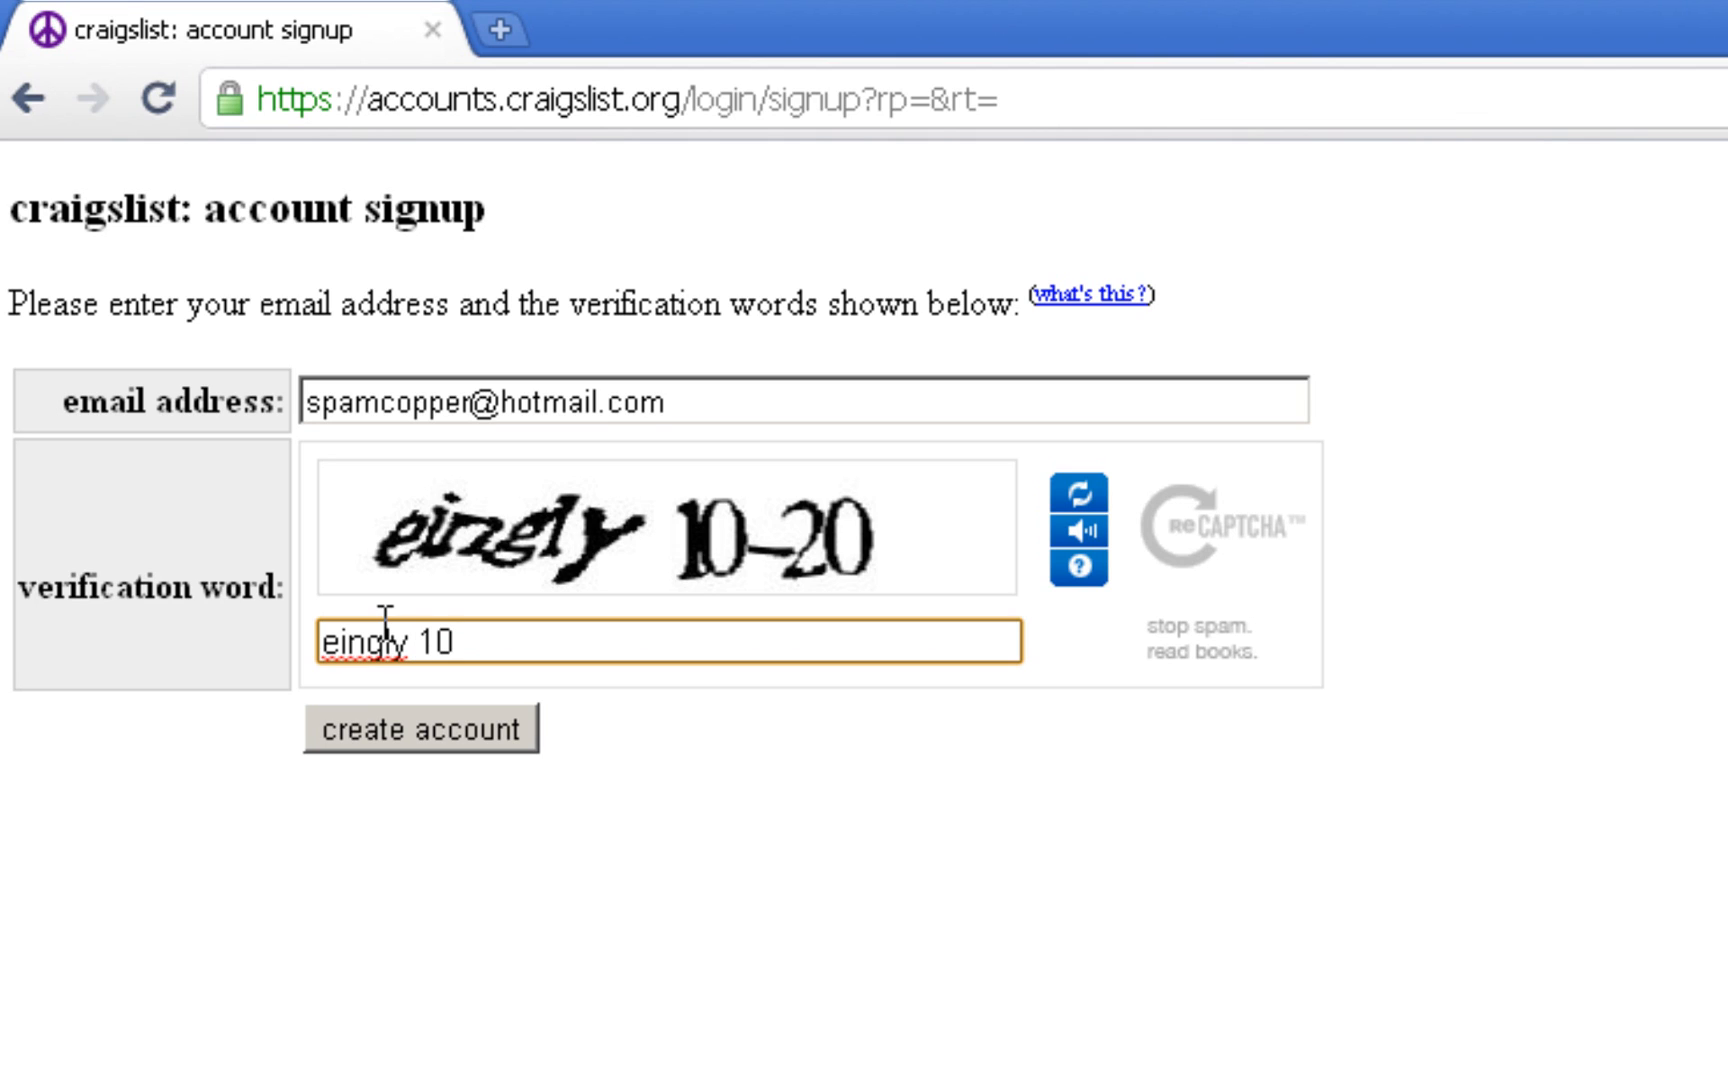
type("-")
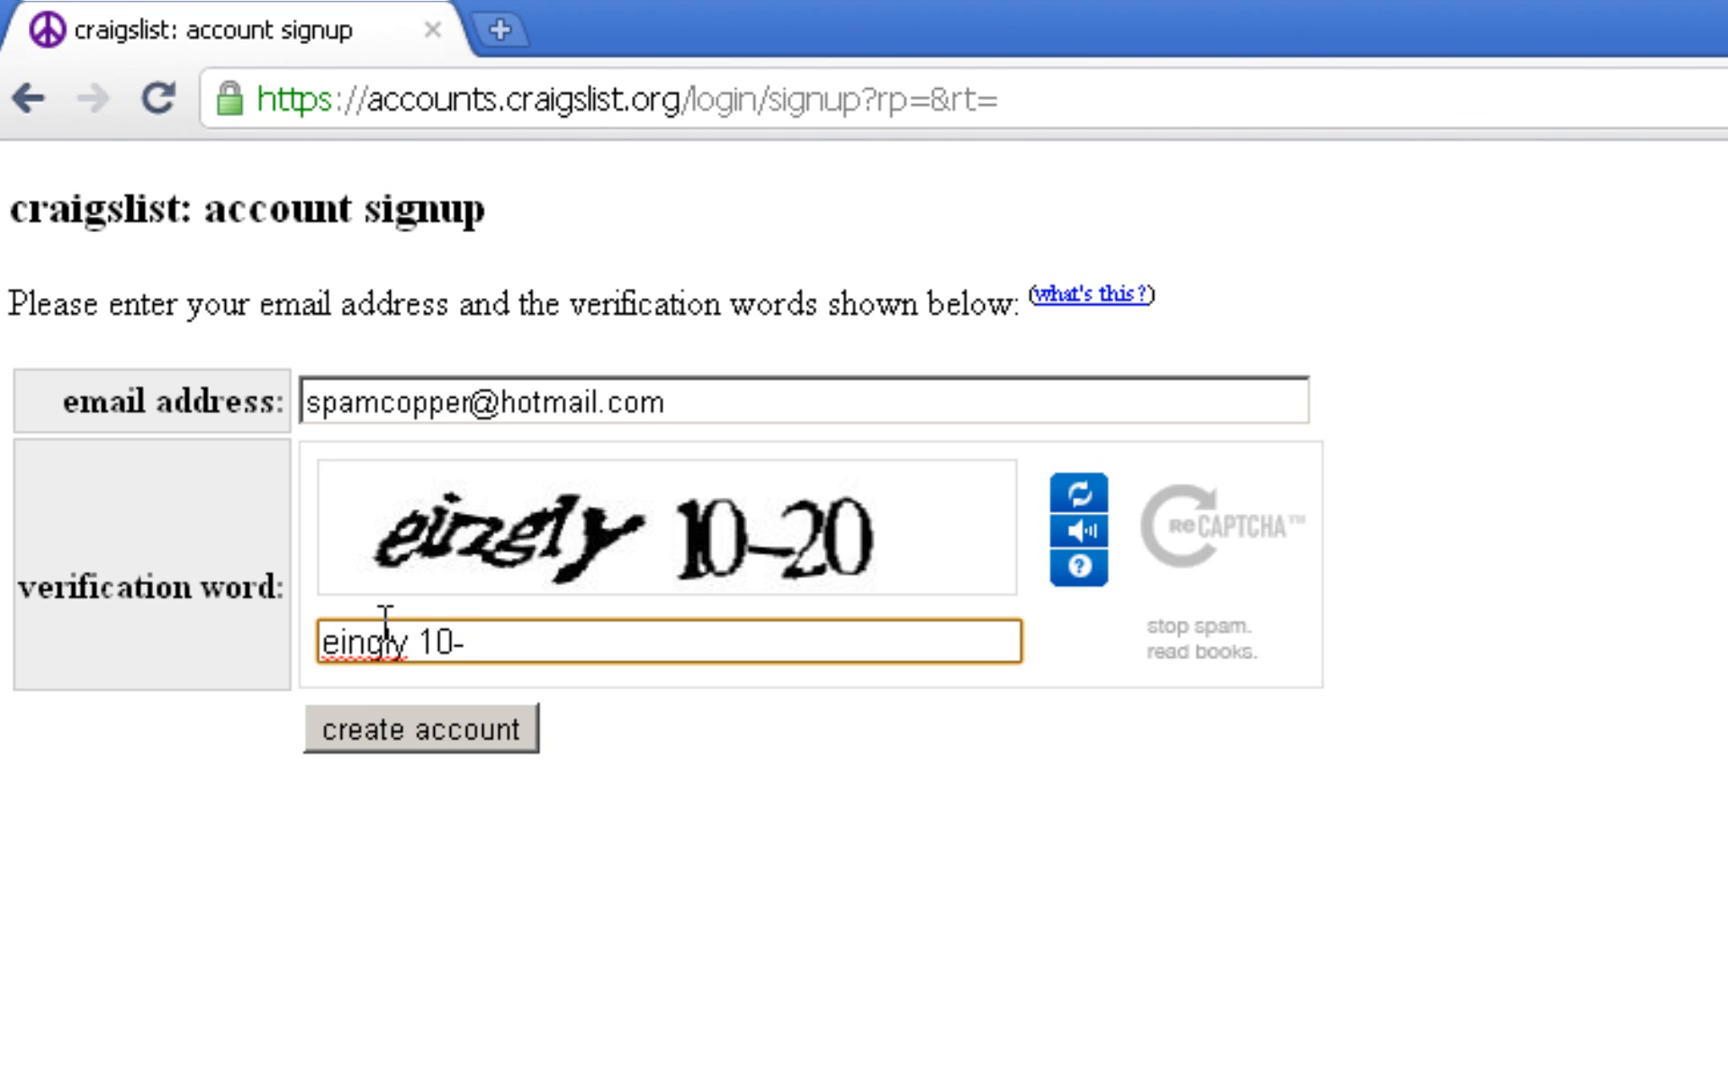
type("20")
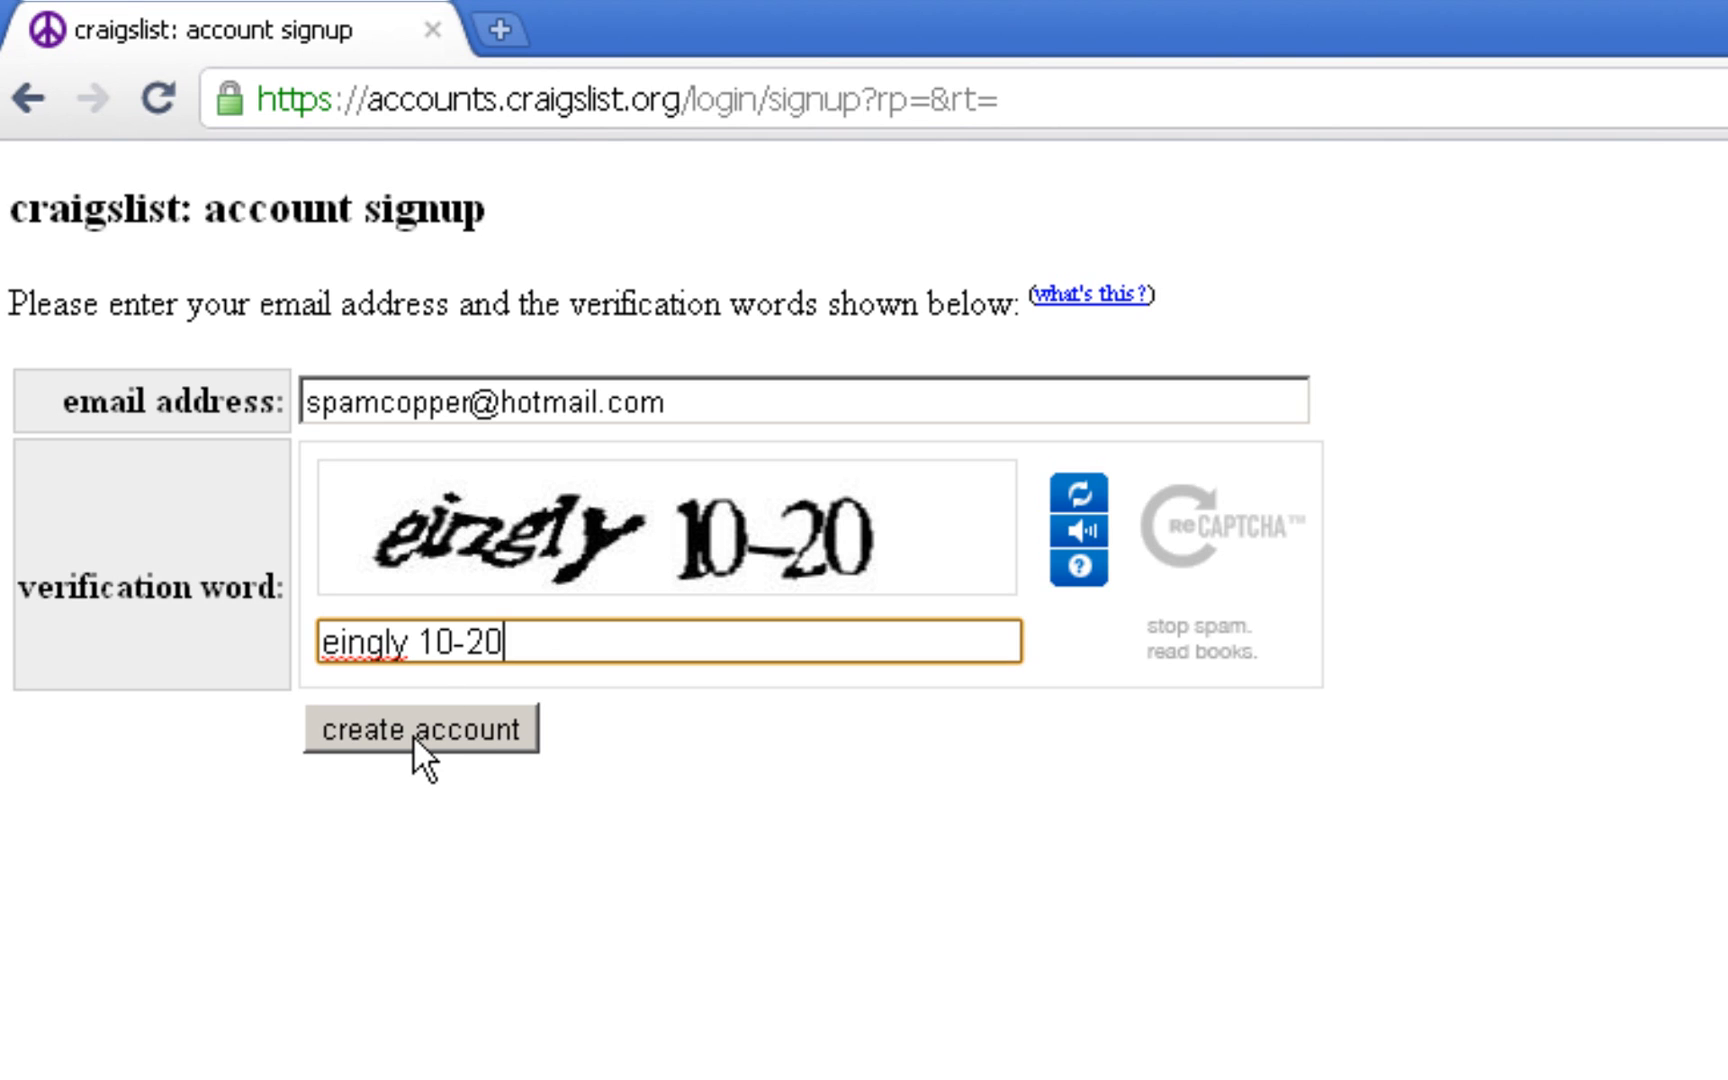
left_click(420, 730)
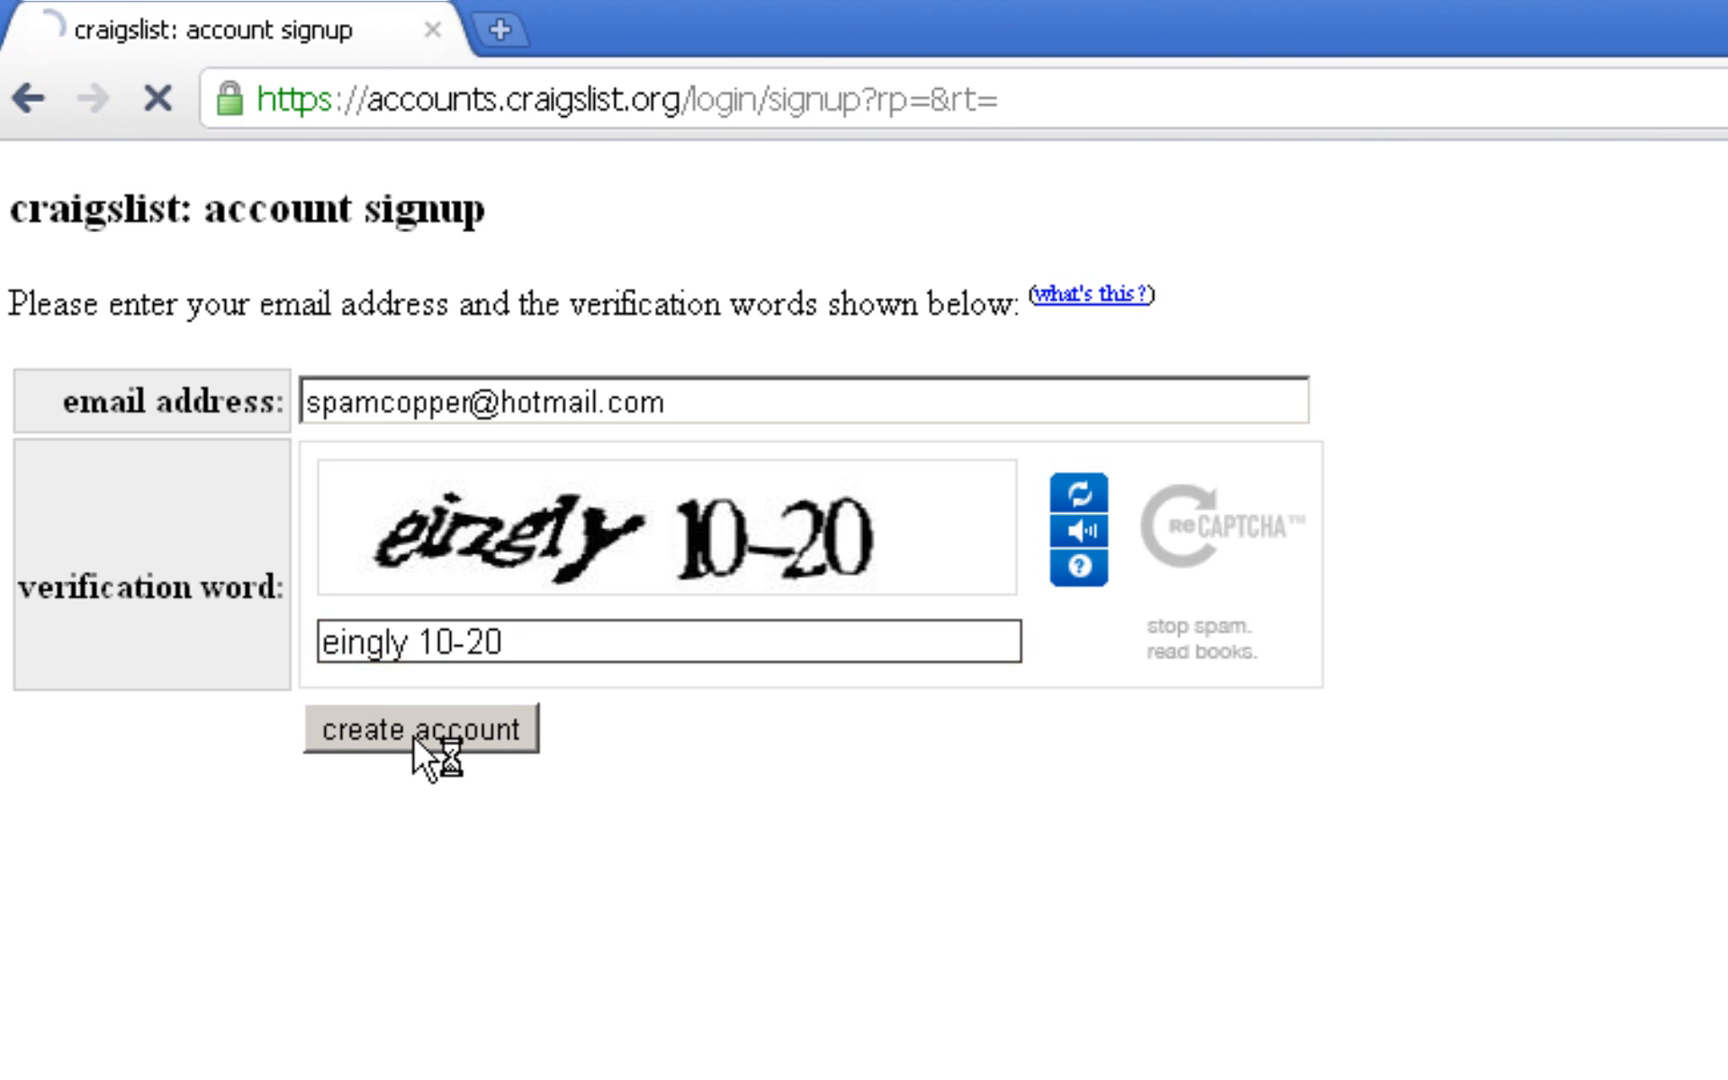
left_click(420, 730)
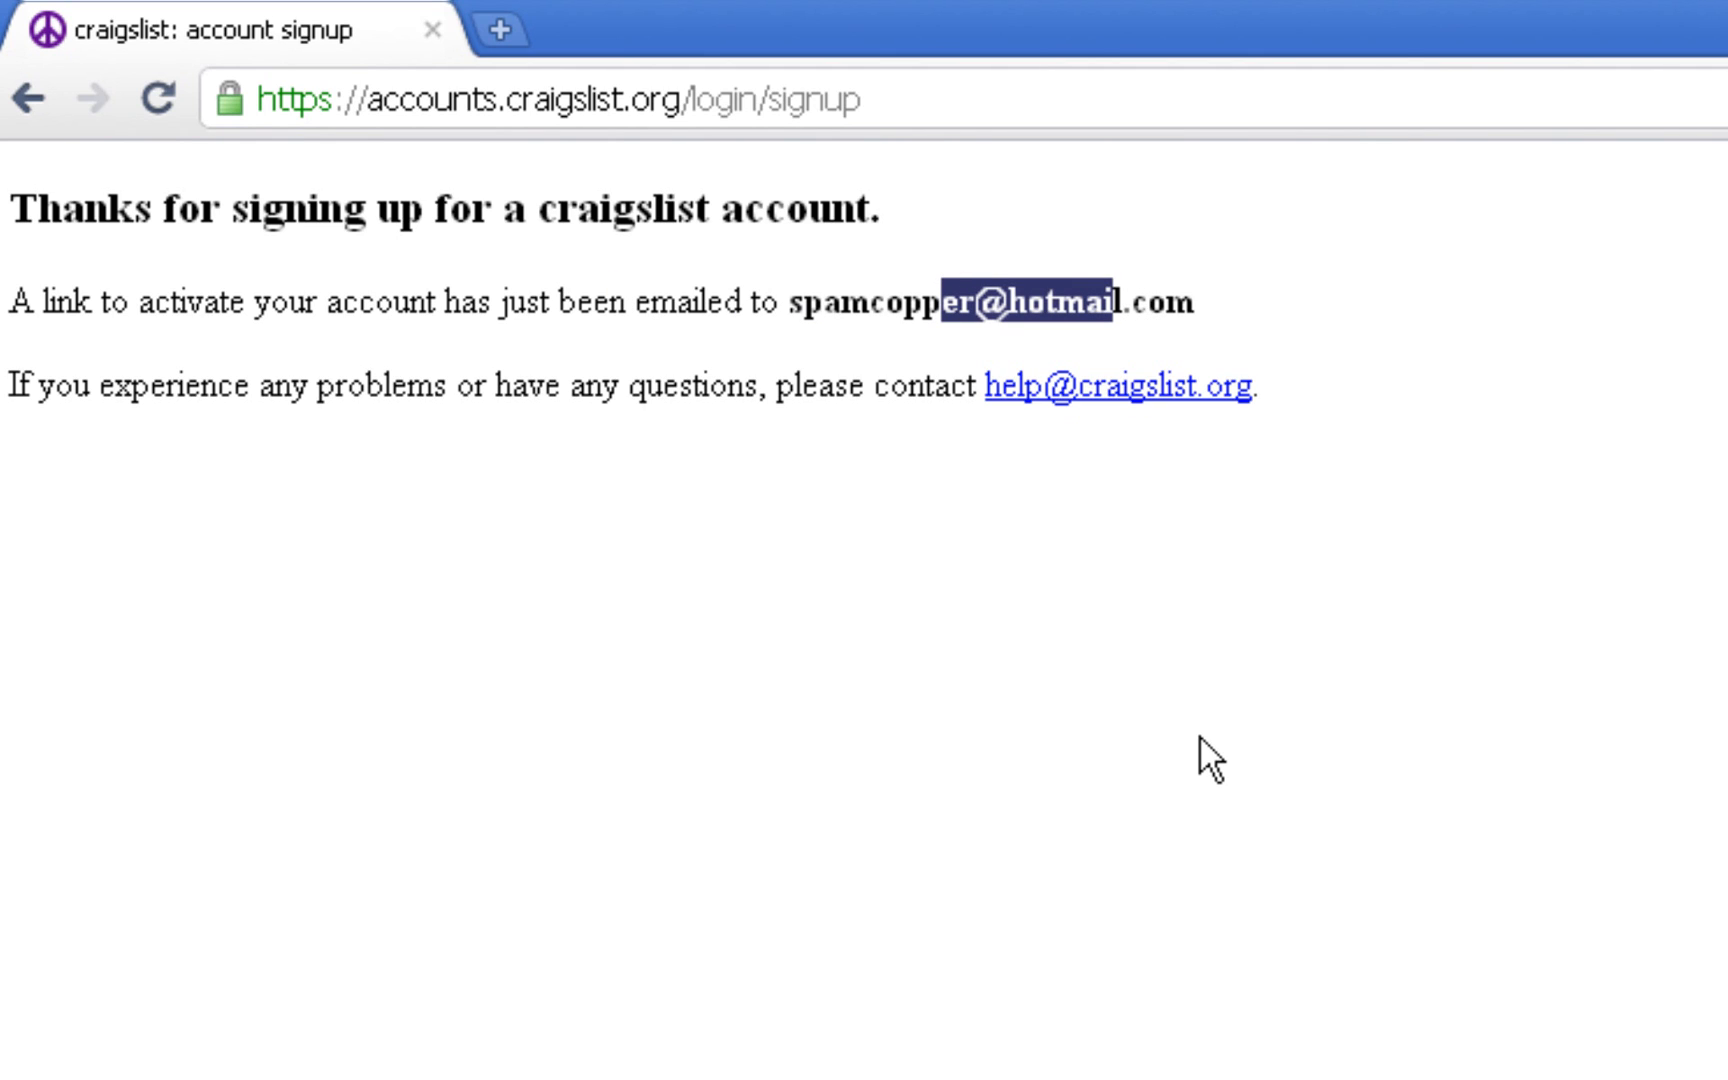
mouse_move(140, 344)
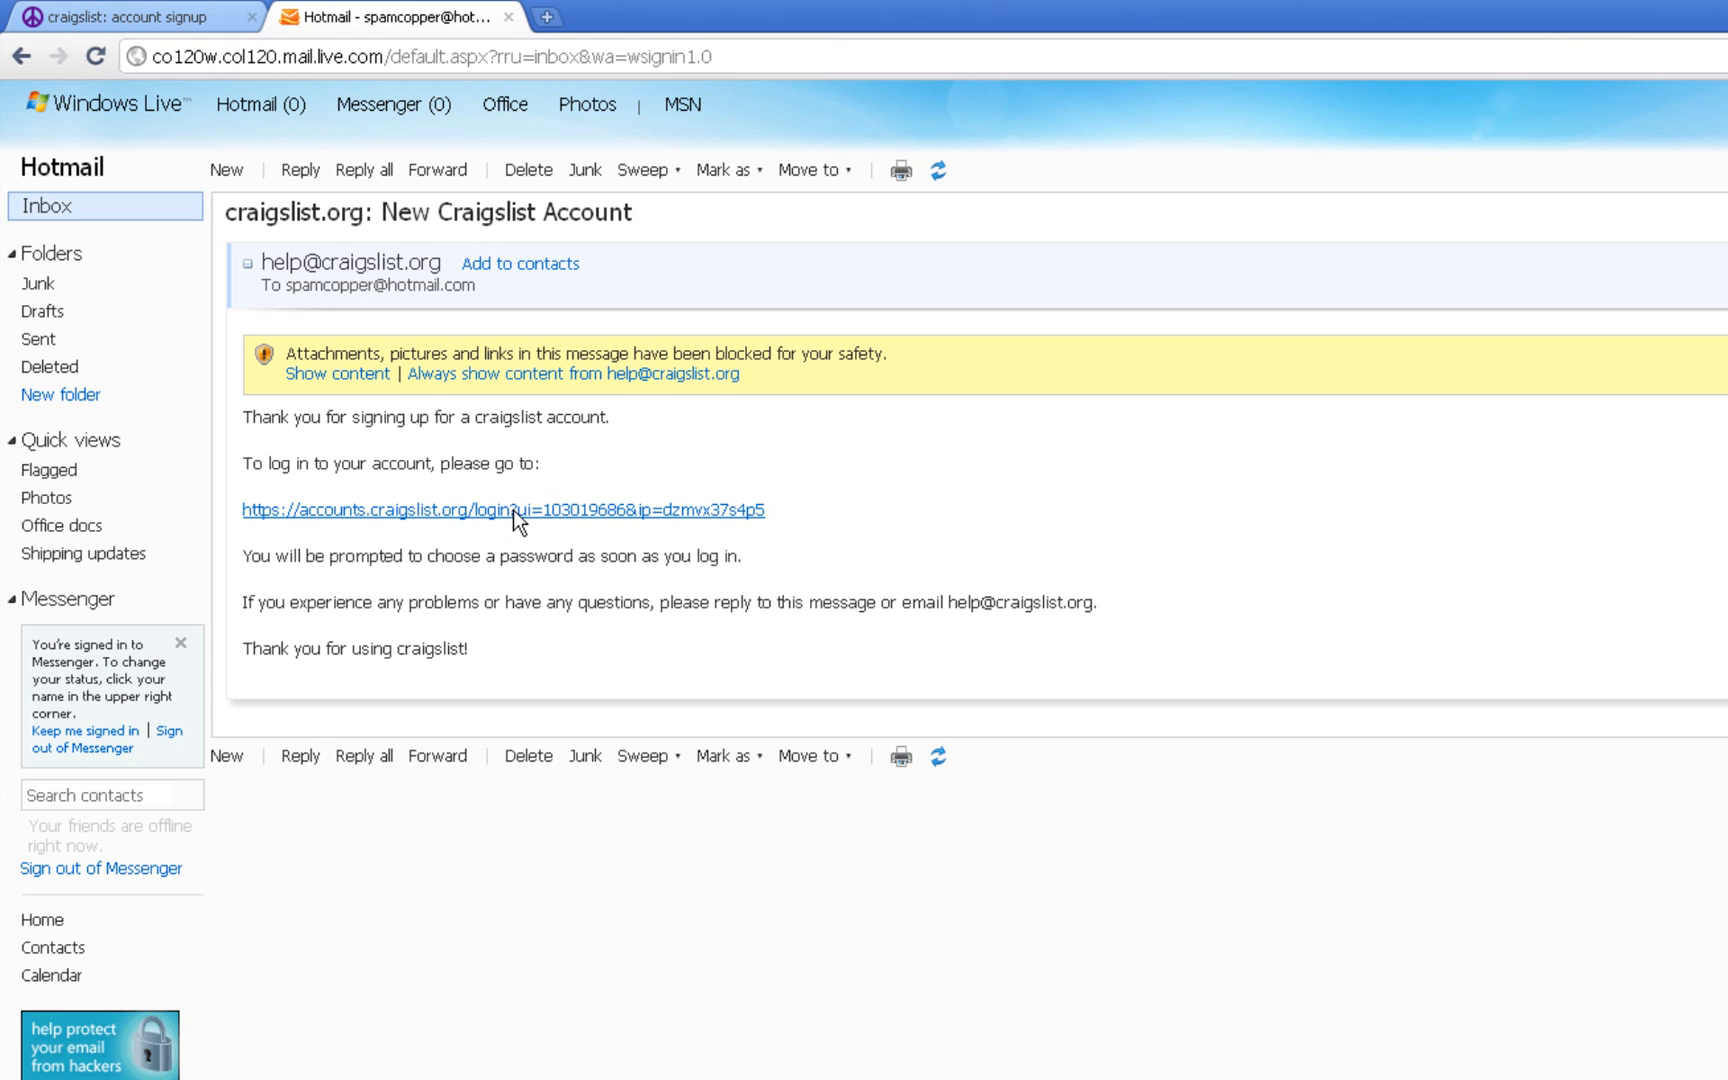
Step: Follow the accounts.craigslist.org activation link from the Hotmail message
left_click(338, 372)
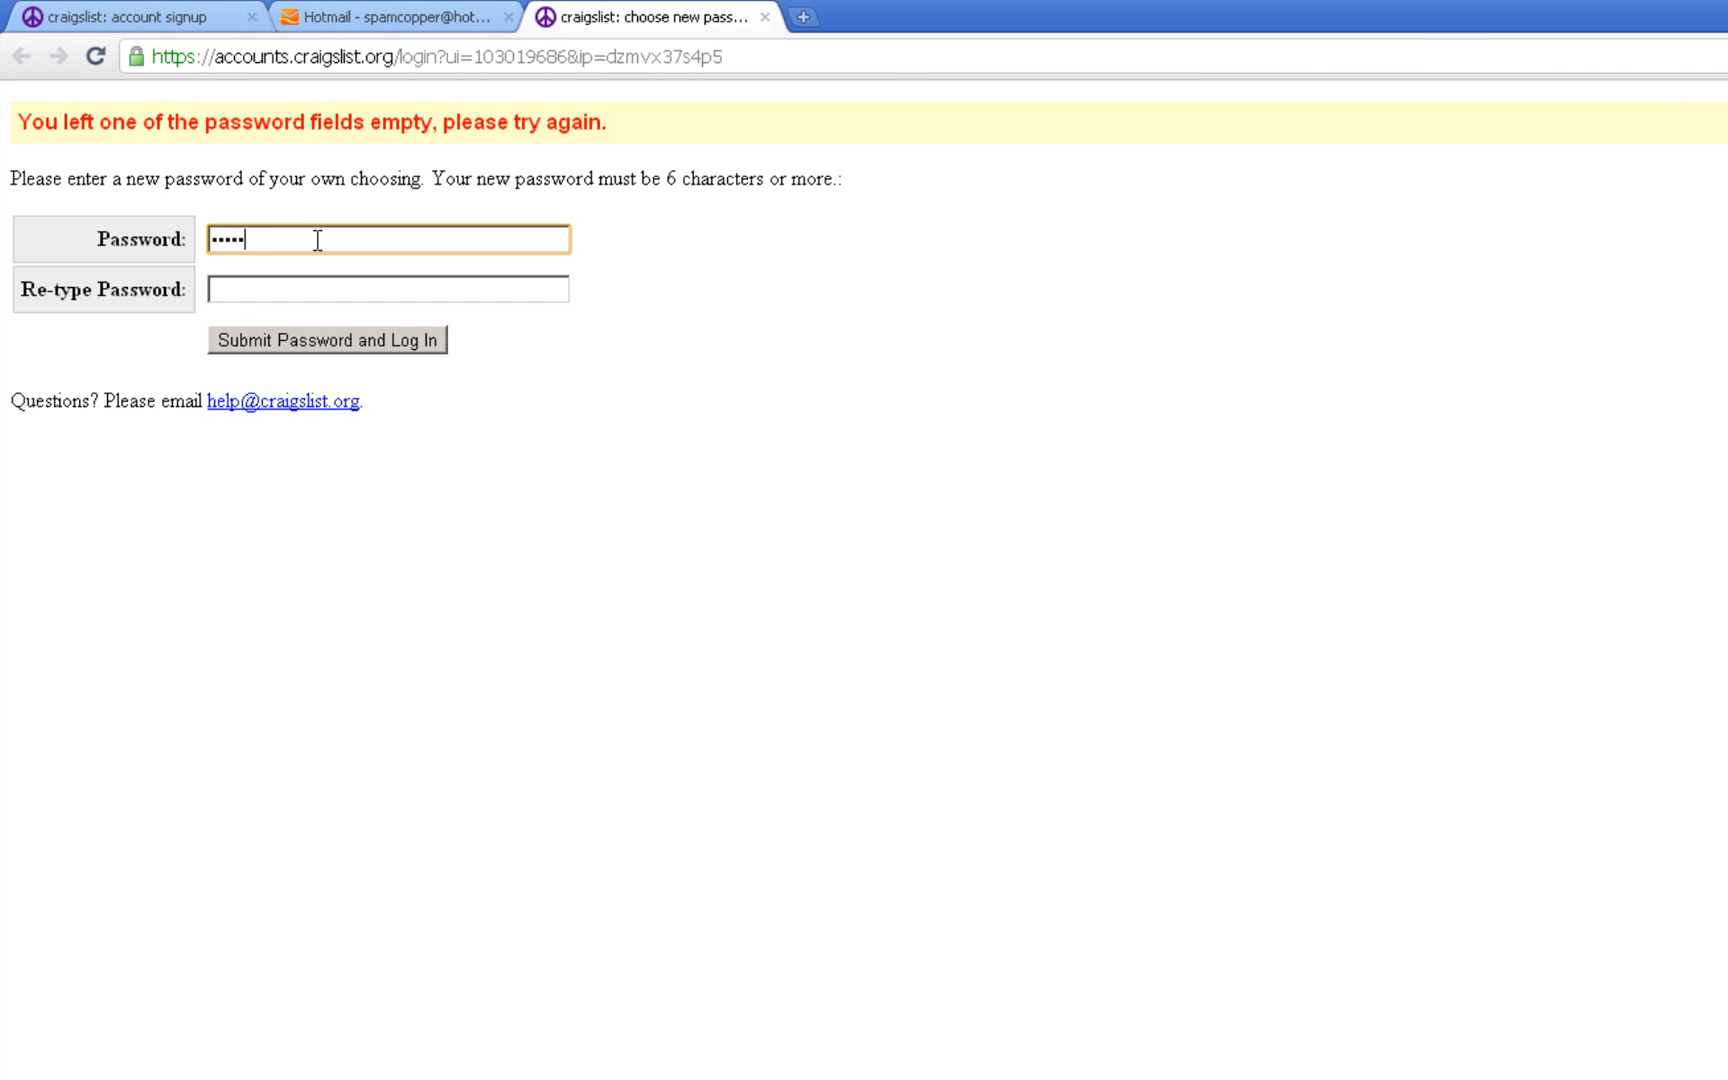
Step: Confirm the password in the re-type field and submit it to log in
left_click(386, 288)
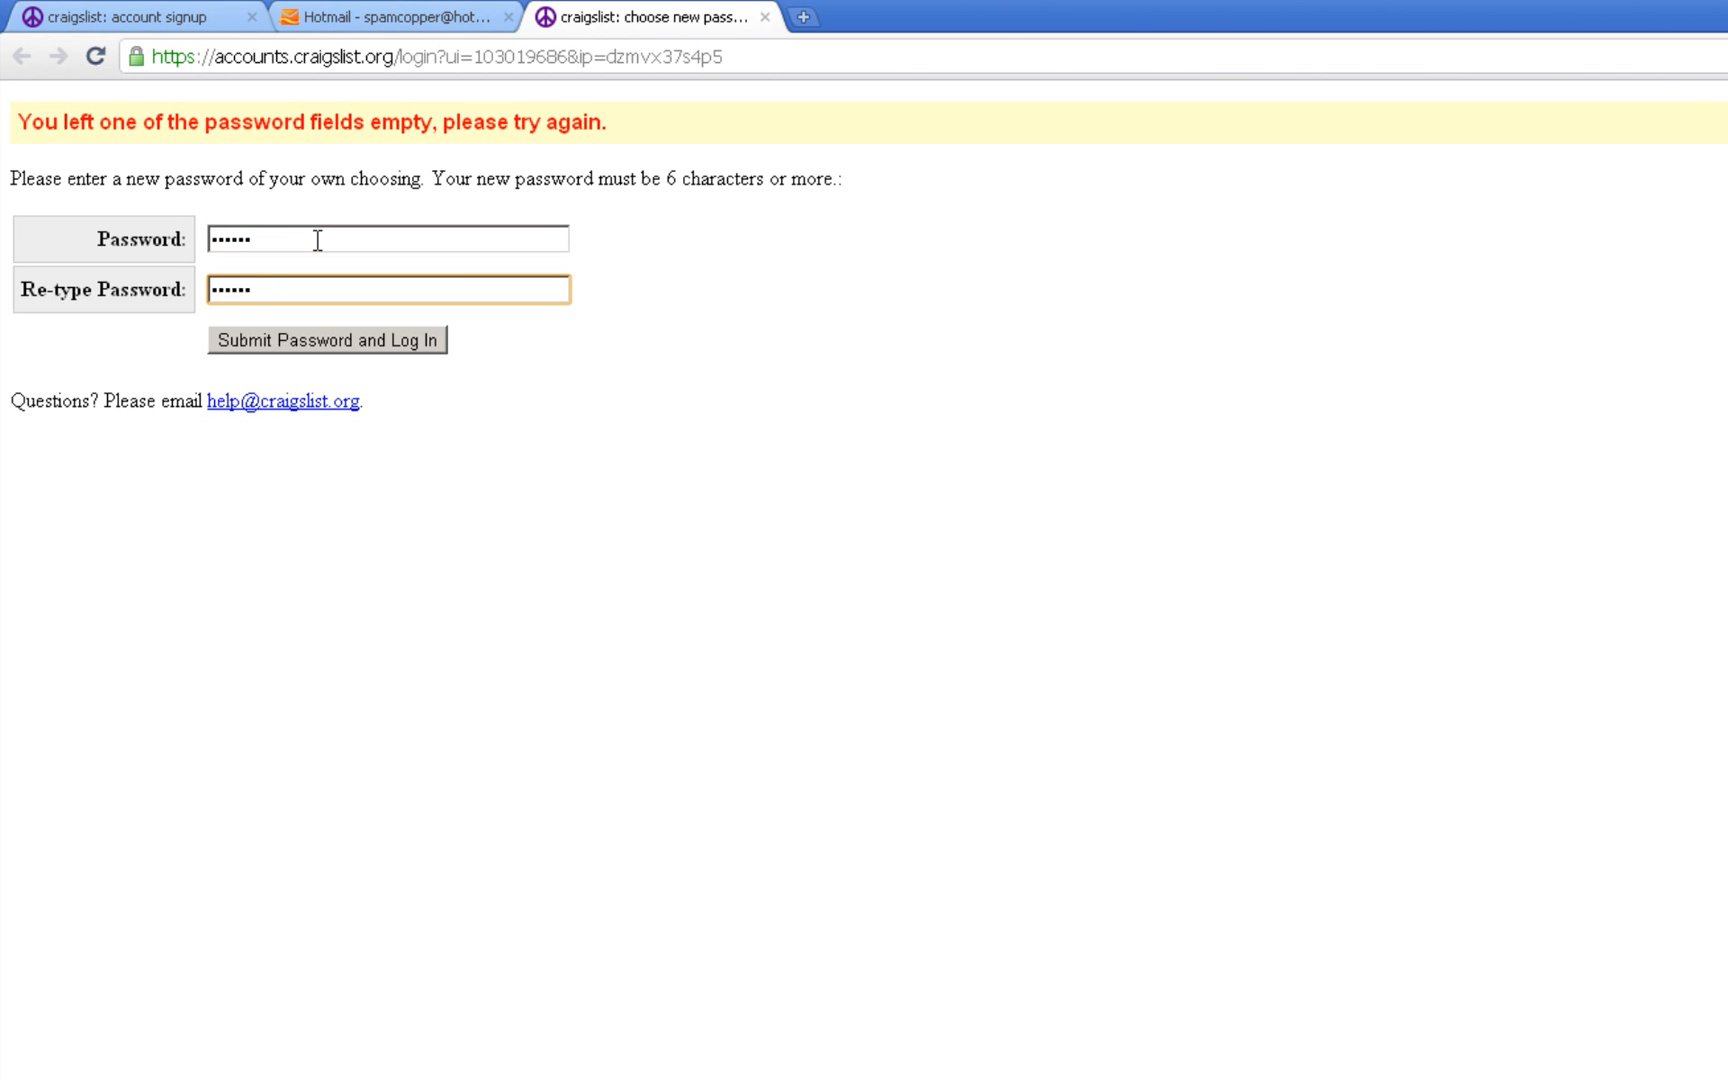
left_click(326, 340)
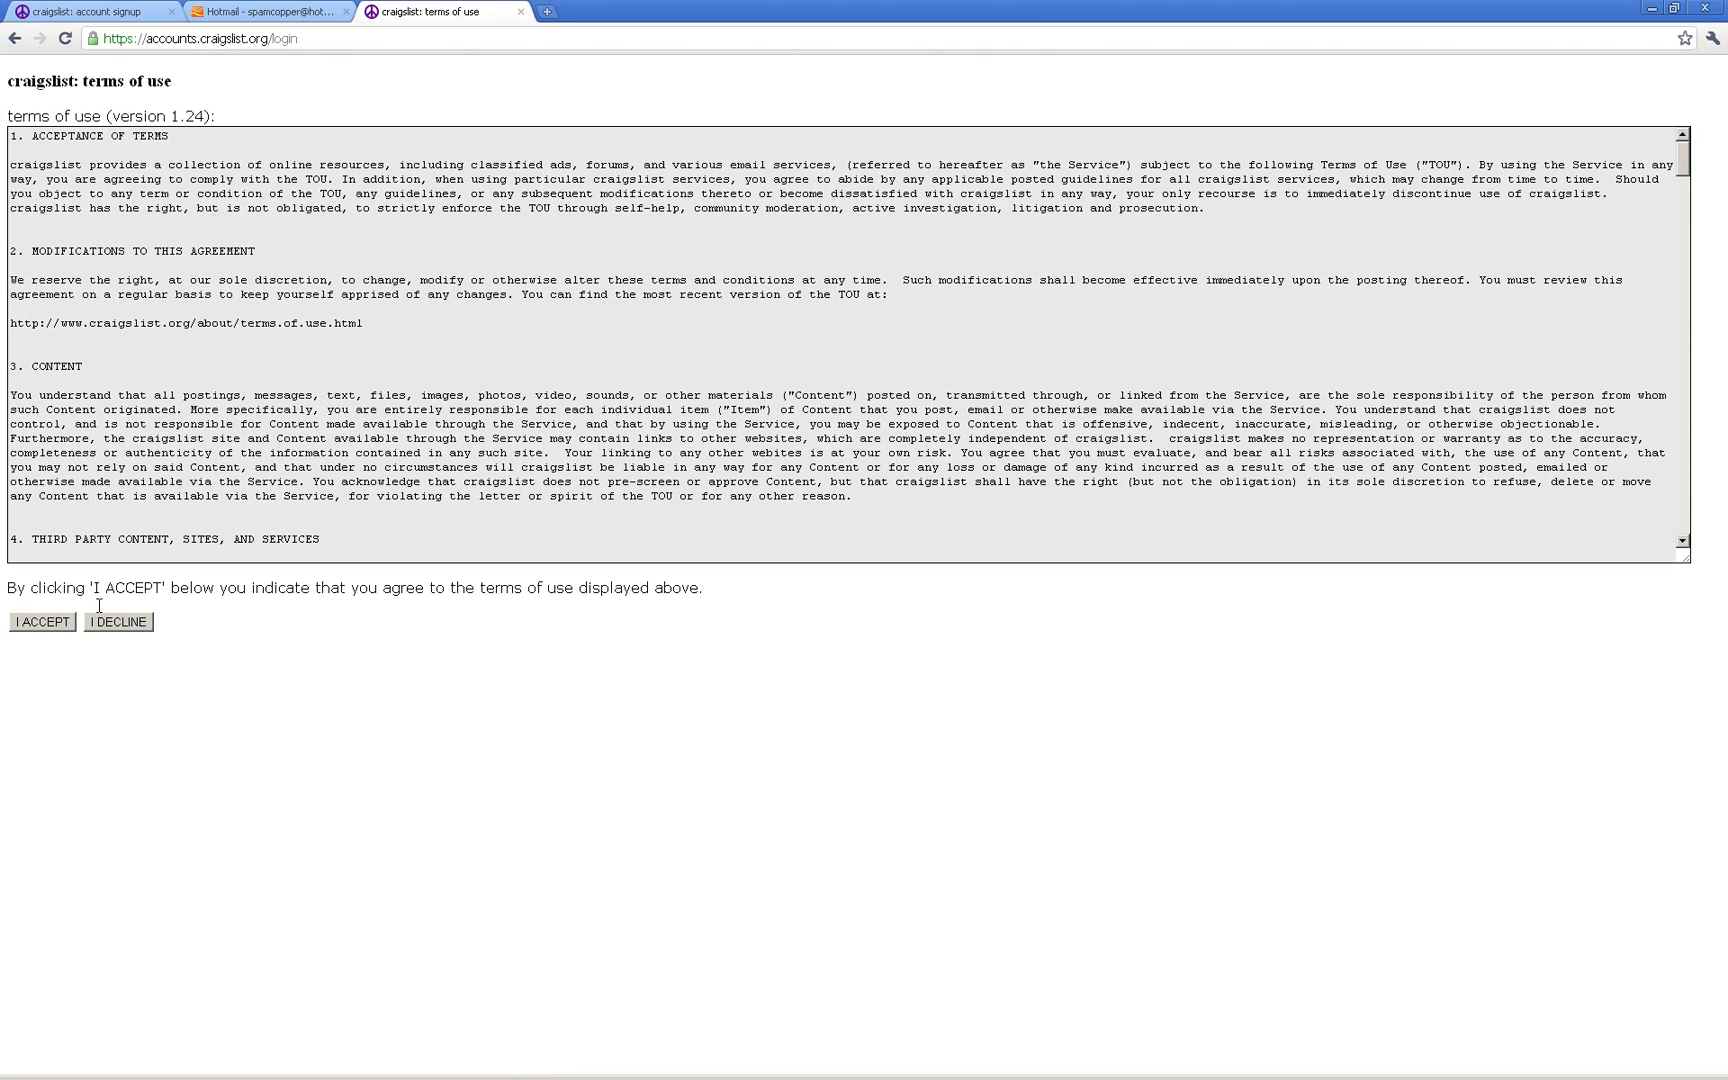
Step: Accept the terms of use with 'I ACCEPT' to land on the empty account home
left_click(42, 622)
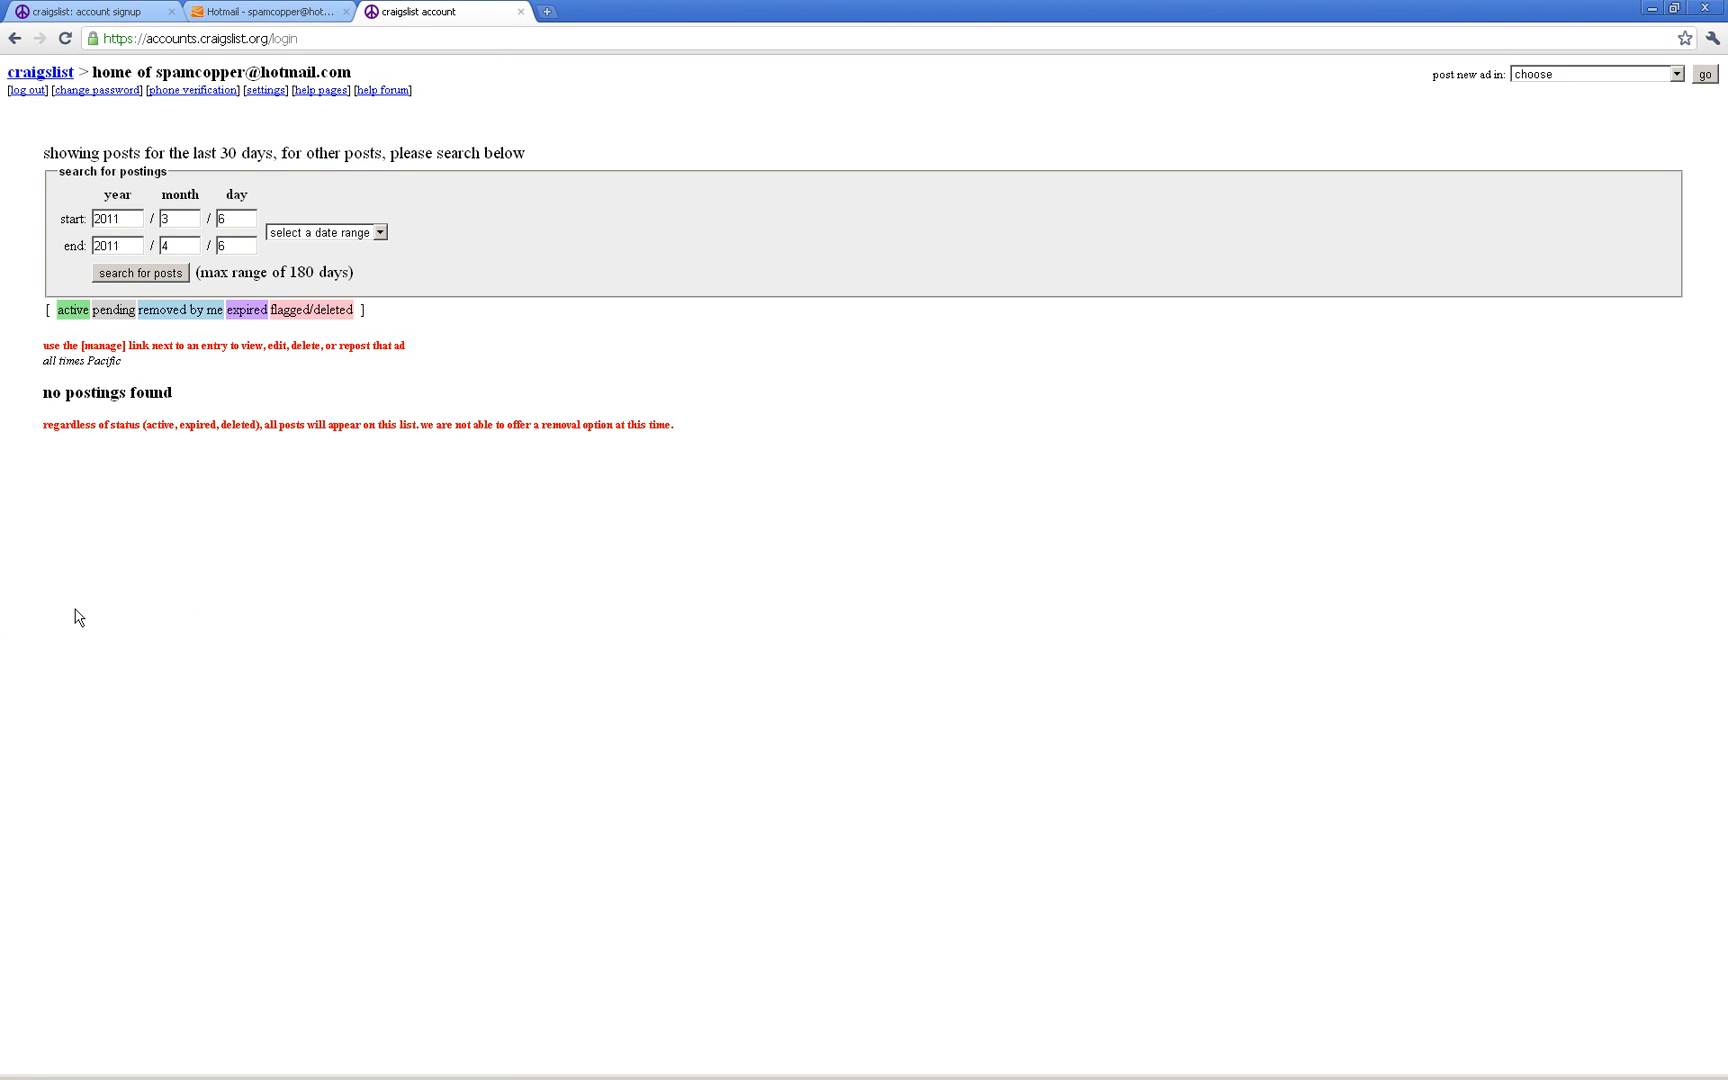
mouse_move(416, 352)
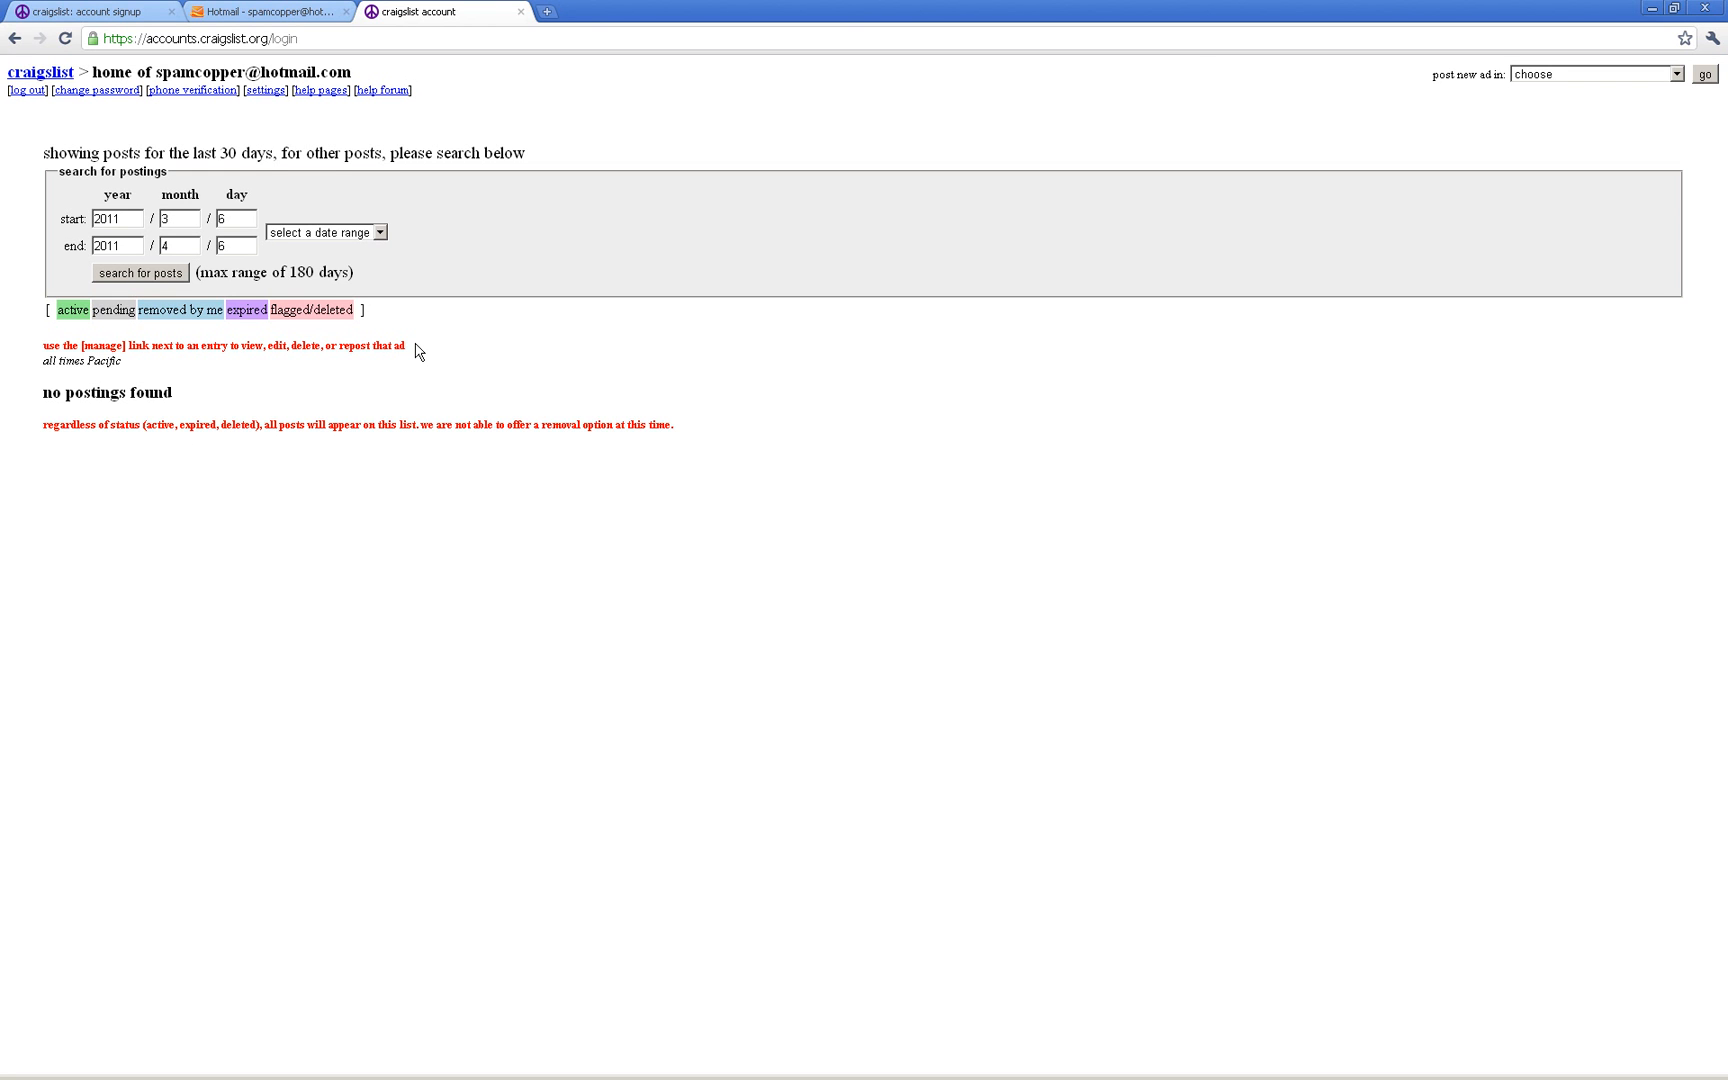